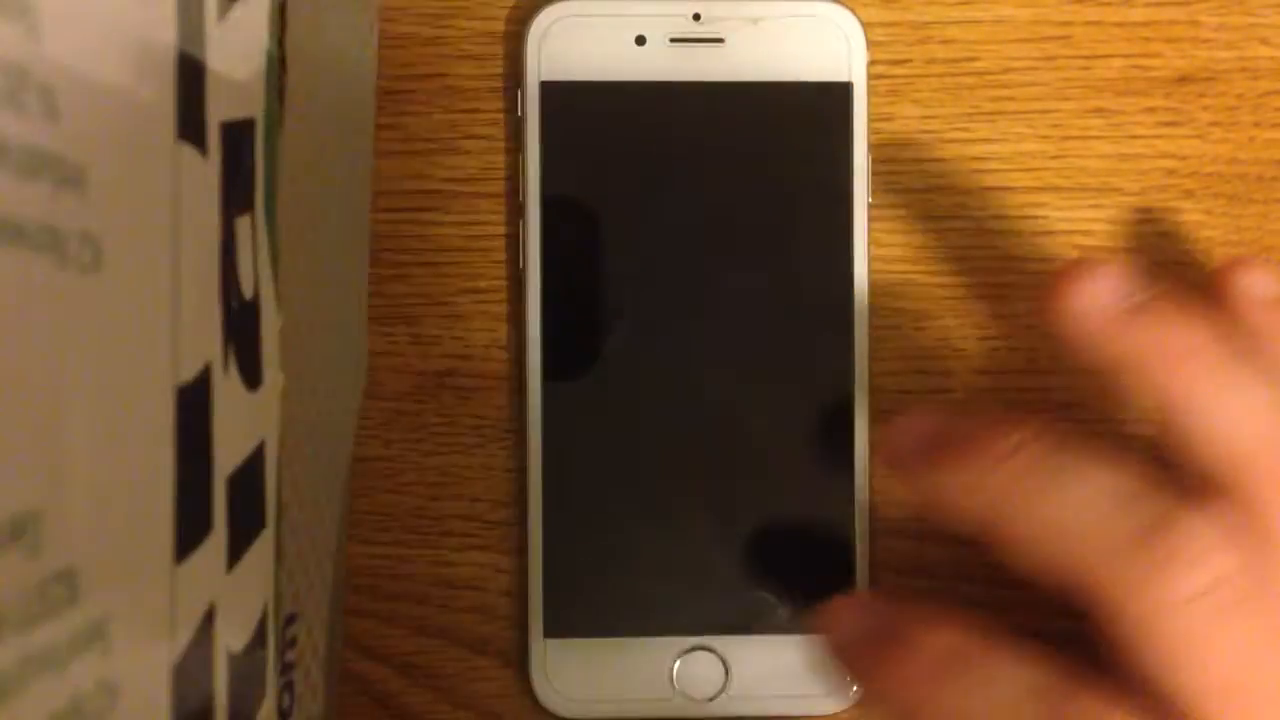
Wake the iPhone and unlock it to the home screen of apps.
click(692, 670)
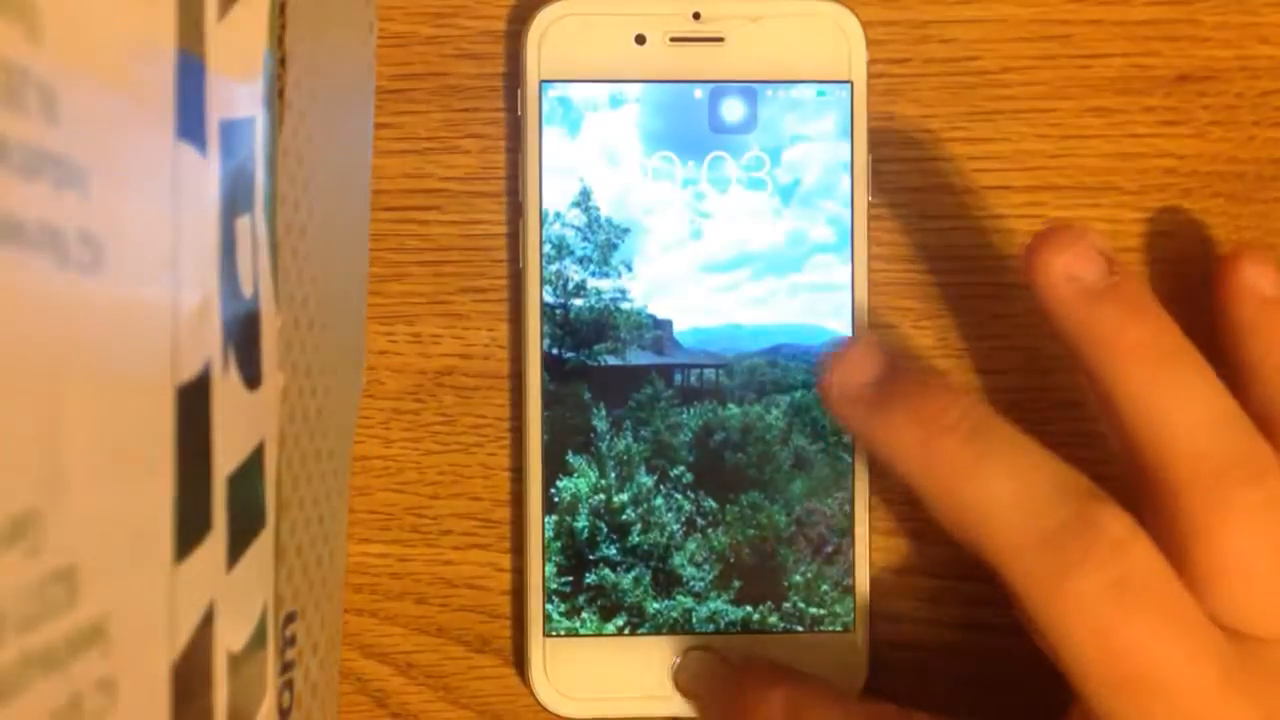
click(684, 670)
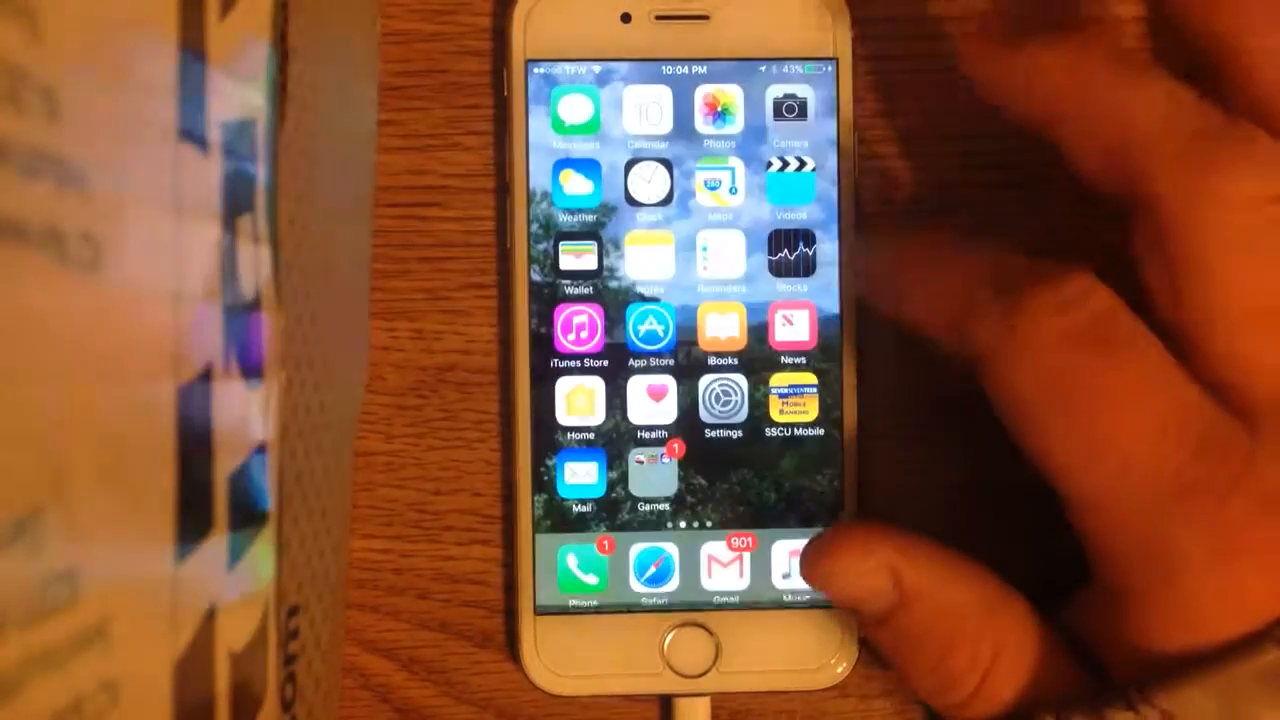
scroll(left, 3)
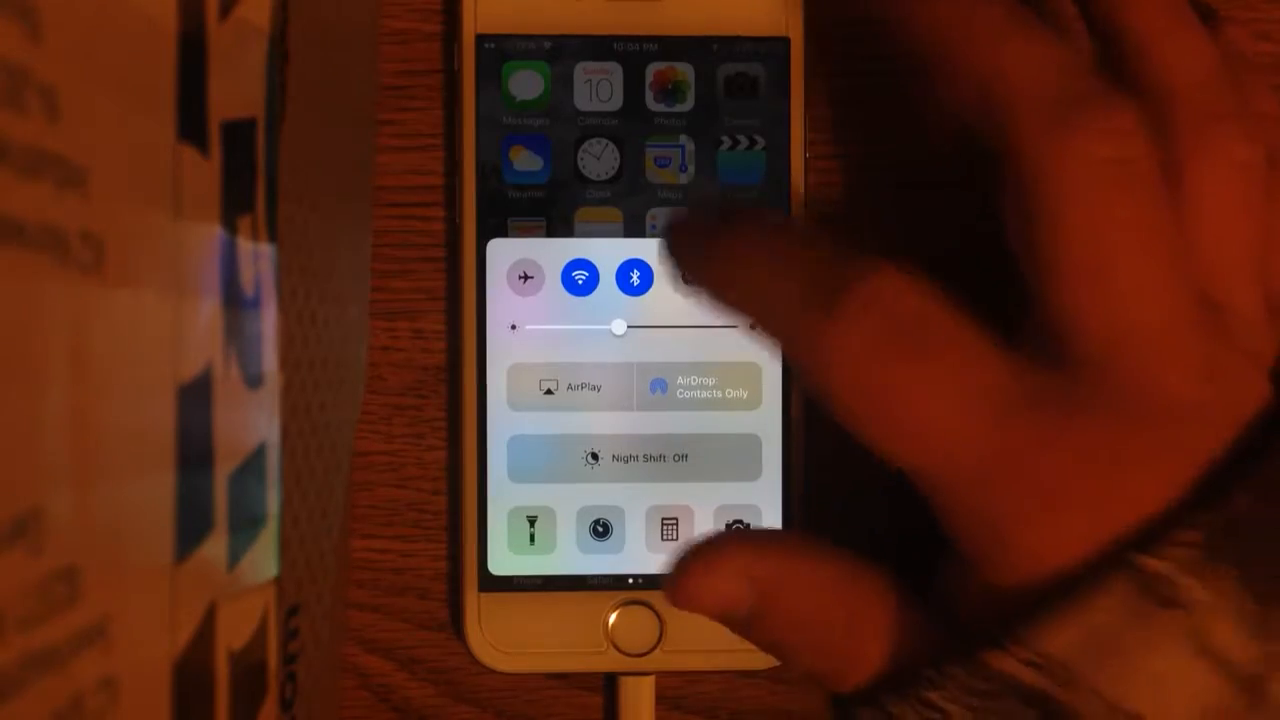
click(688, 276)
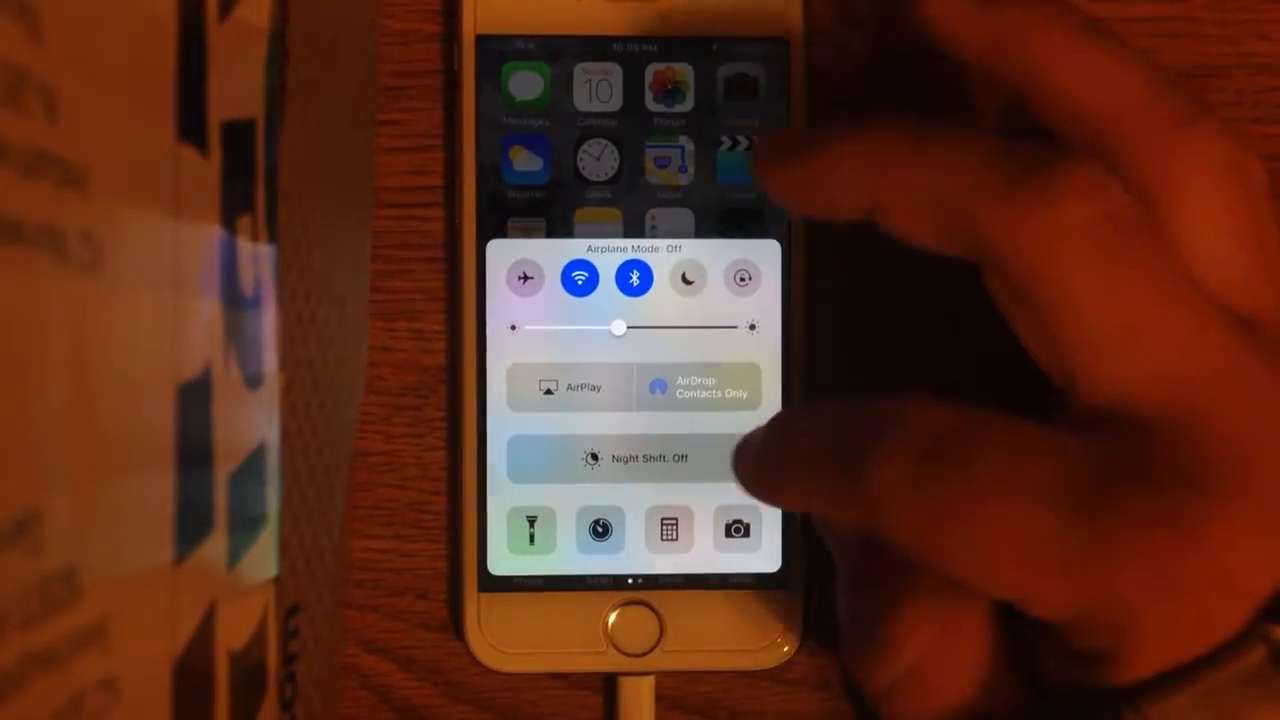
click(636, 458)
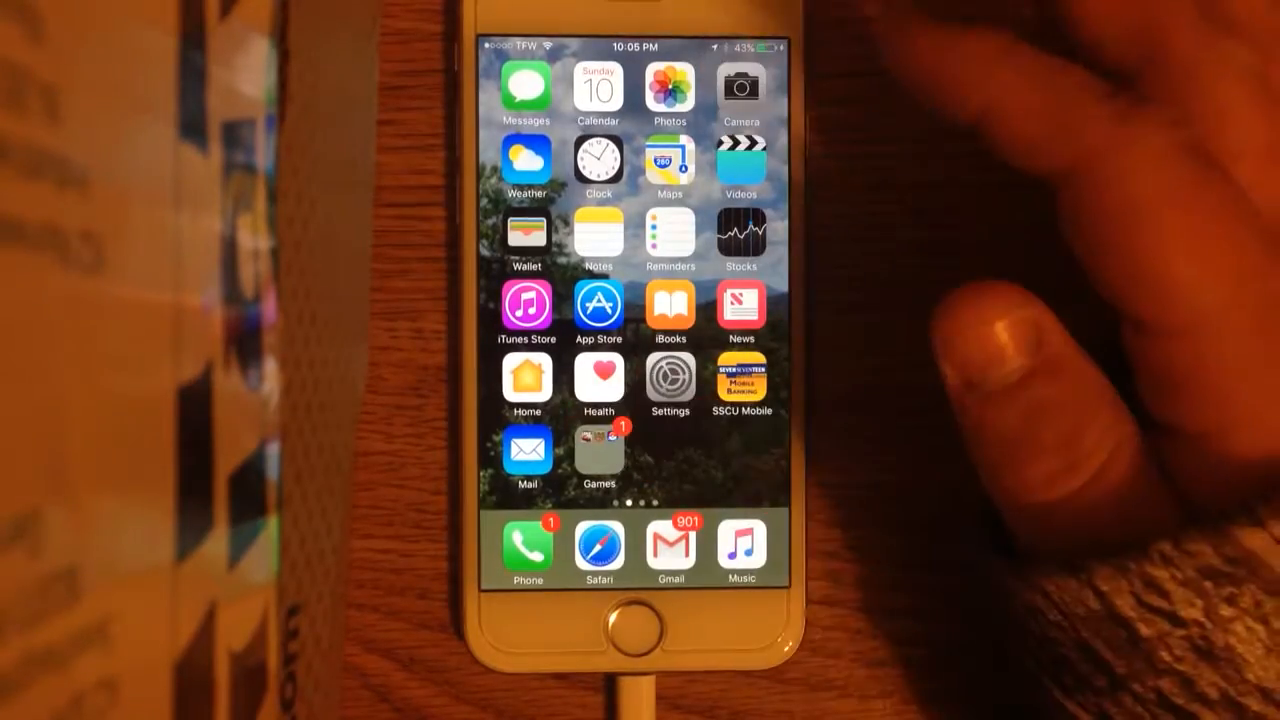
click(598, 460)
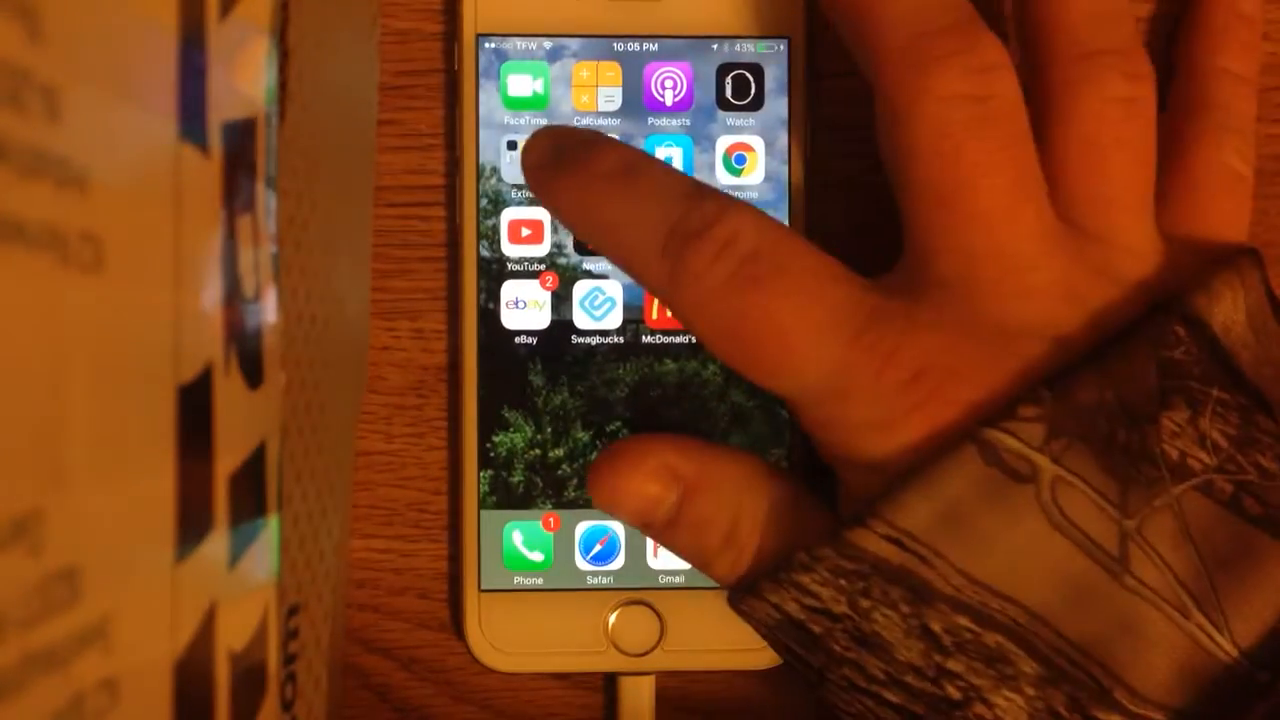
click(524, 160)
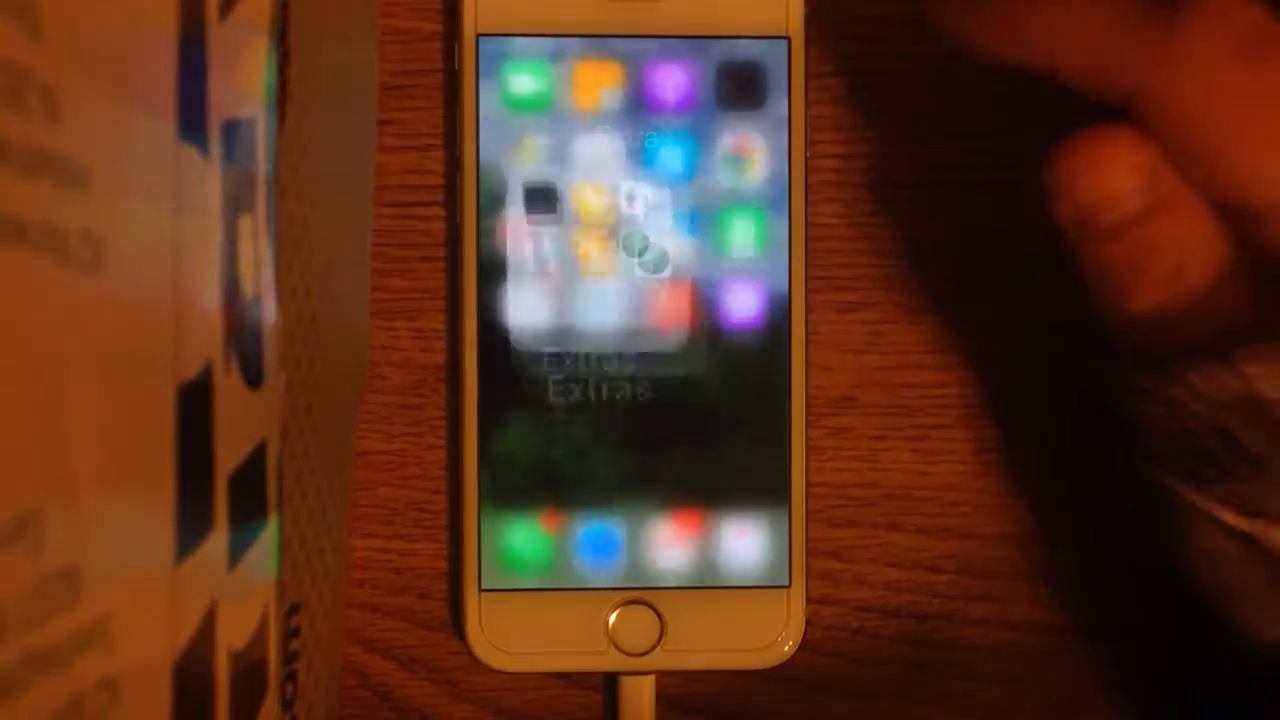
click(630, 250)
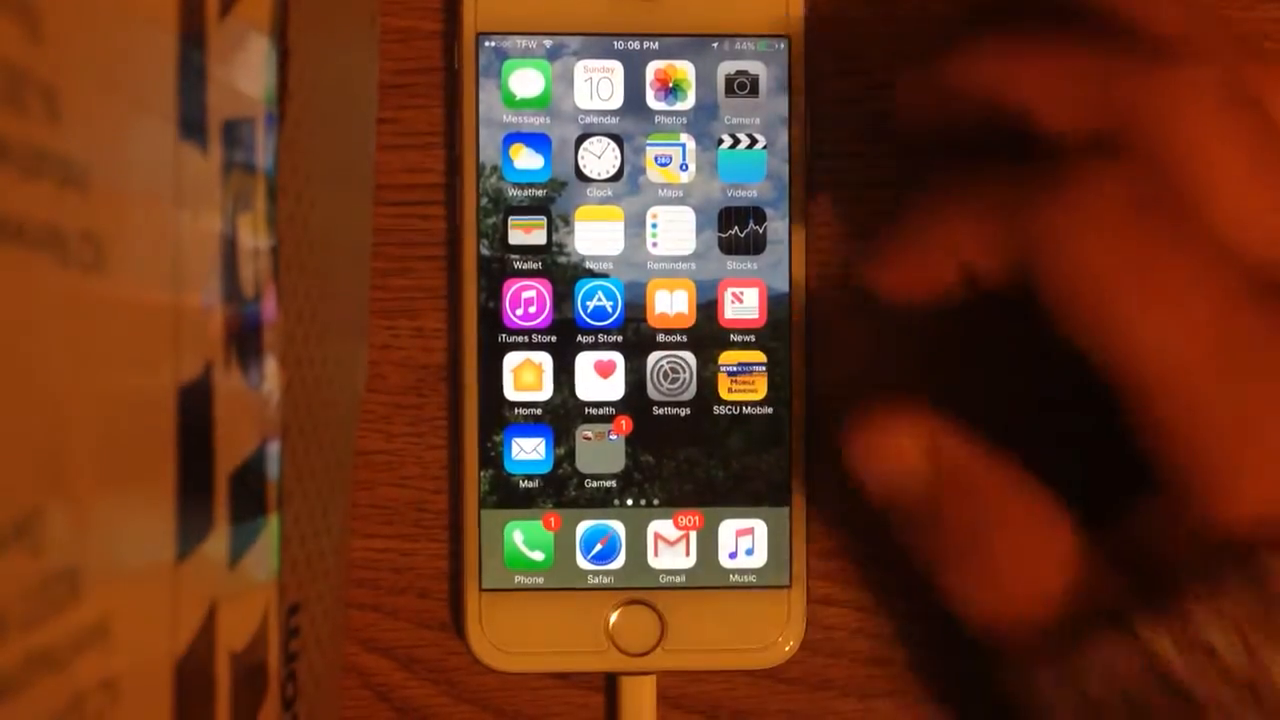
View Settings > General > About for version and storage, then return to the General page.
click(670, 384)
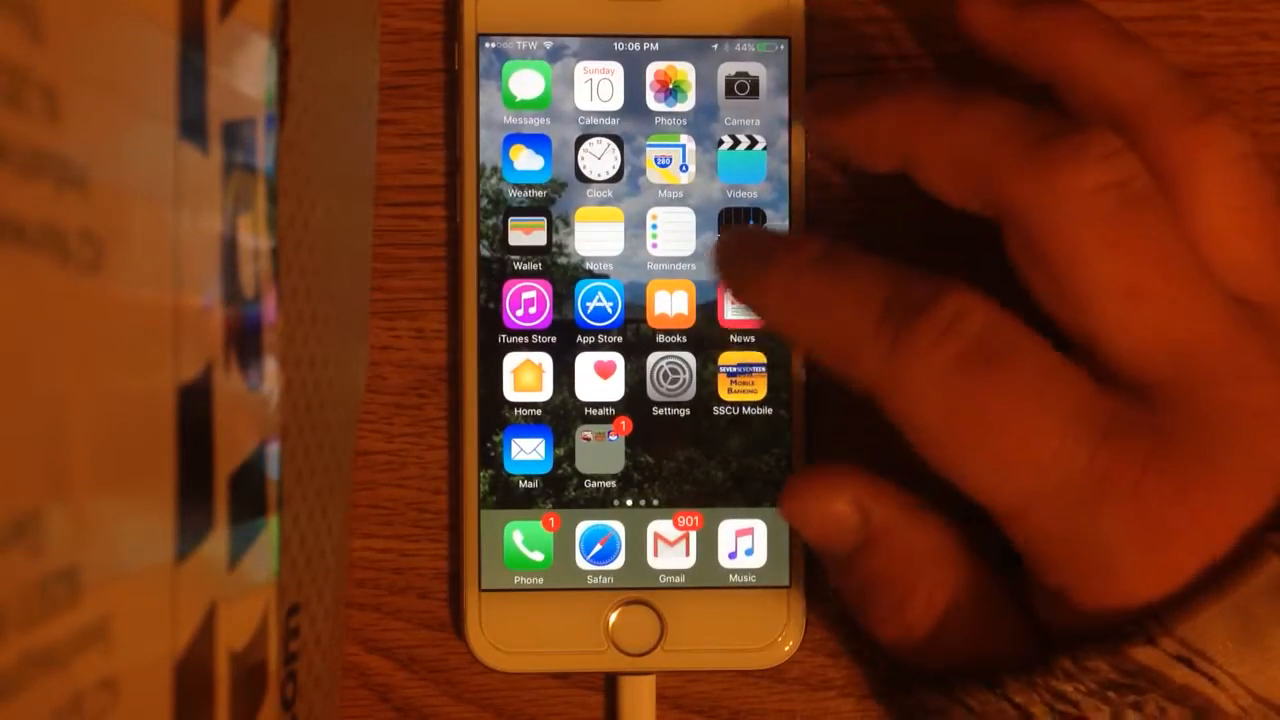
click(670, 384)
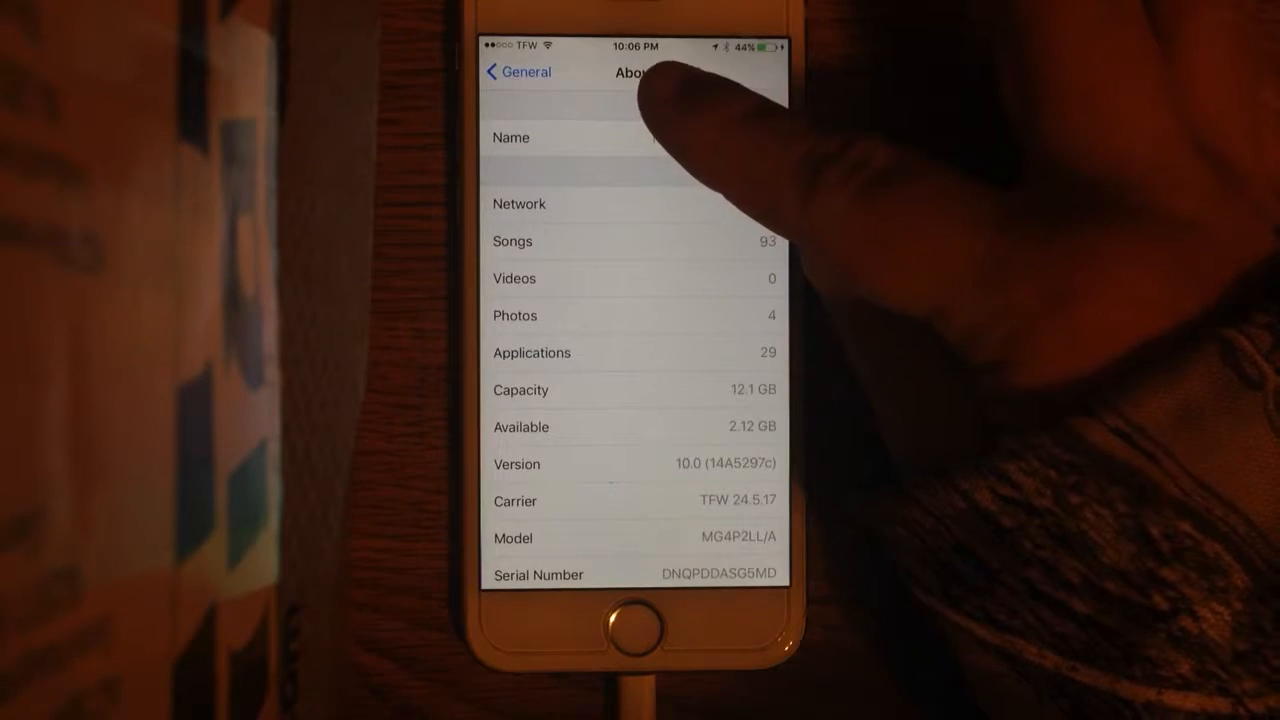
click(508, 72)
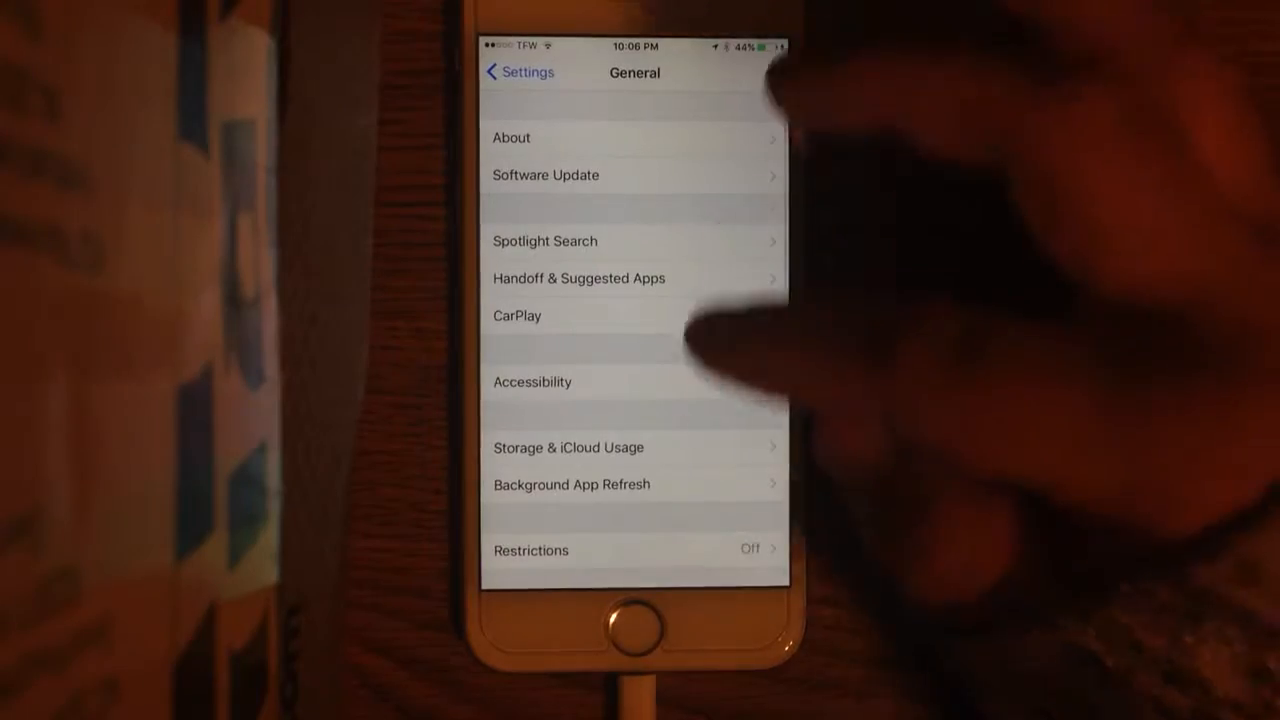
click(632, 624)
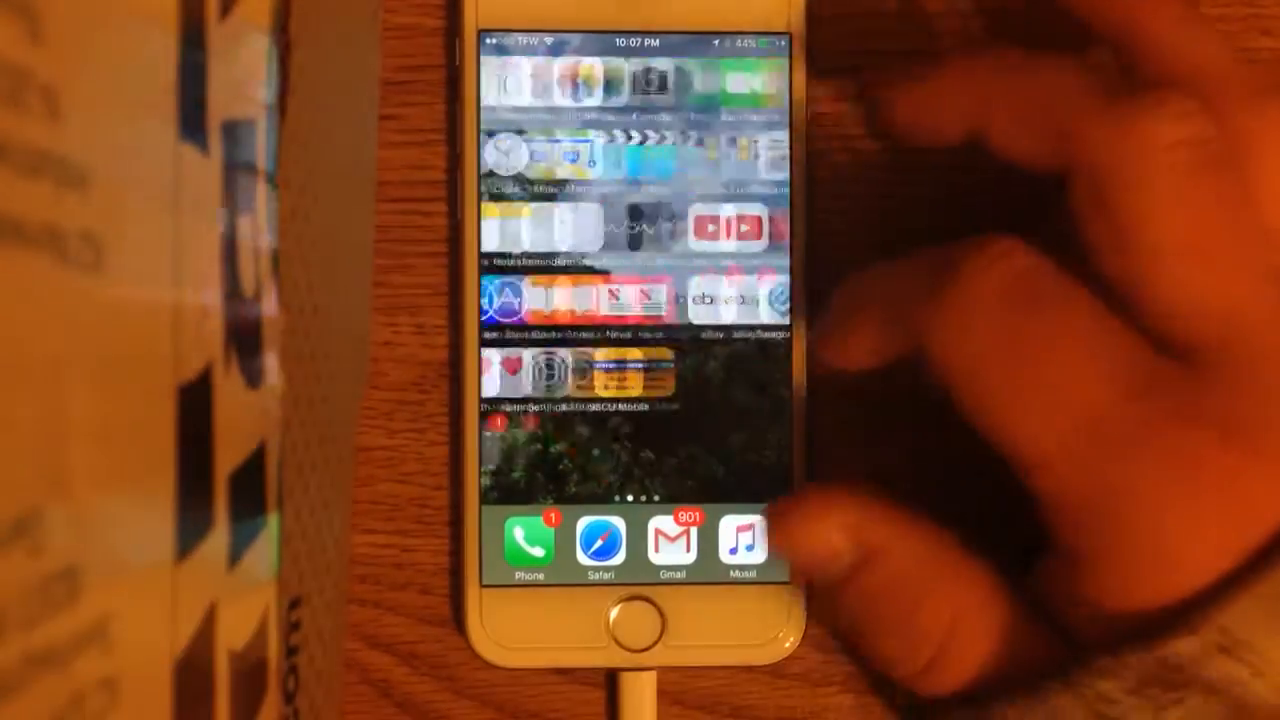
Swipe to reveal Notification Center with Facebook, Instagram and Twitter alerts, then lock the phone.
scroll(left, 3)
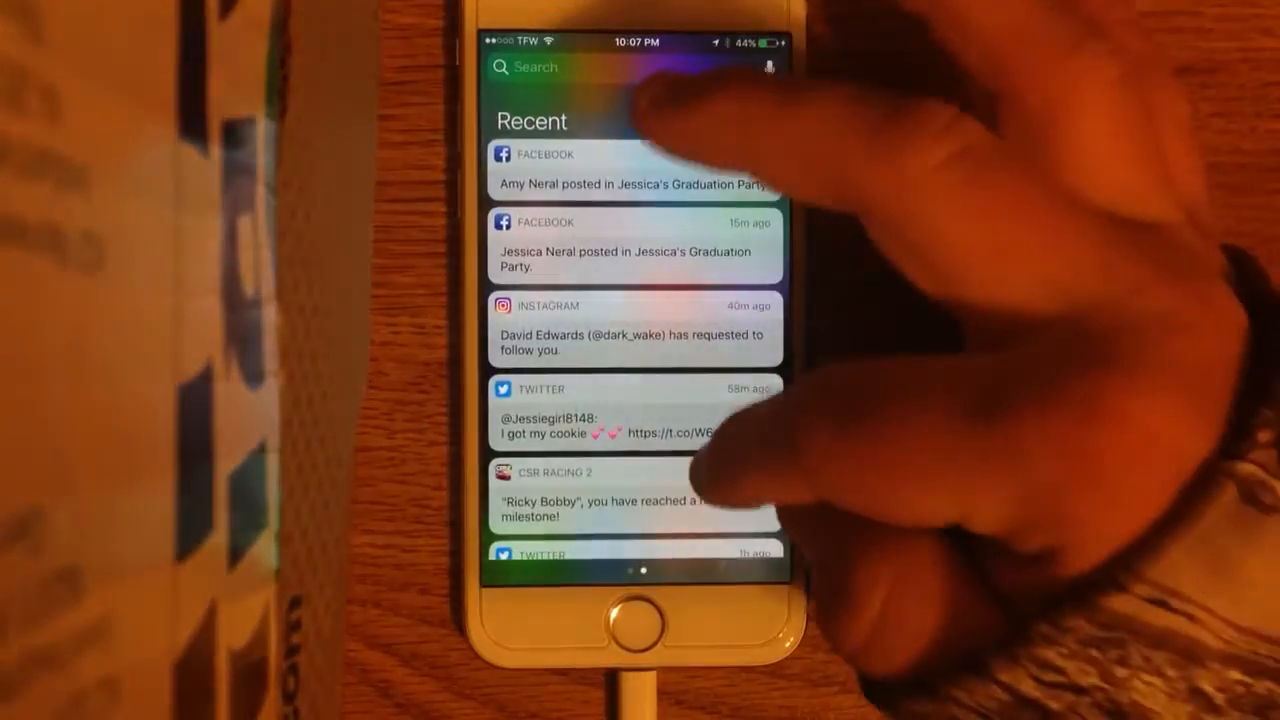
click(636, 622)
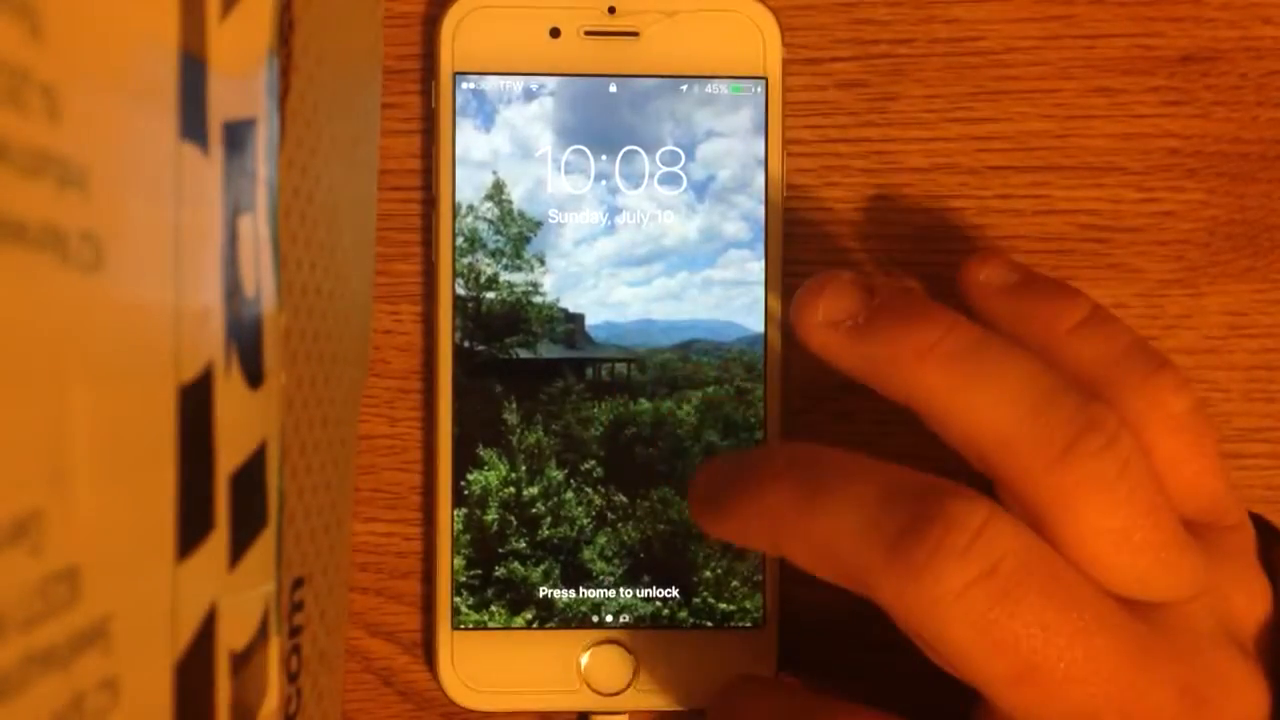
Unlock the phone from the lock screen to reach Messages.
click(610, 656)
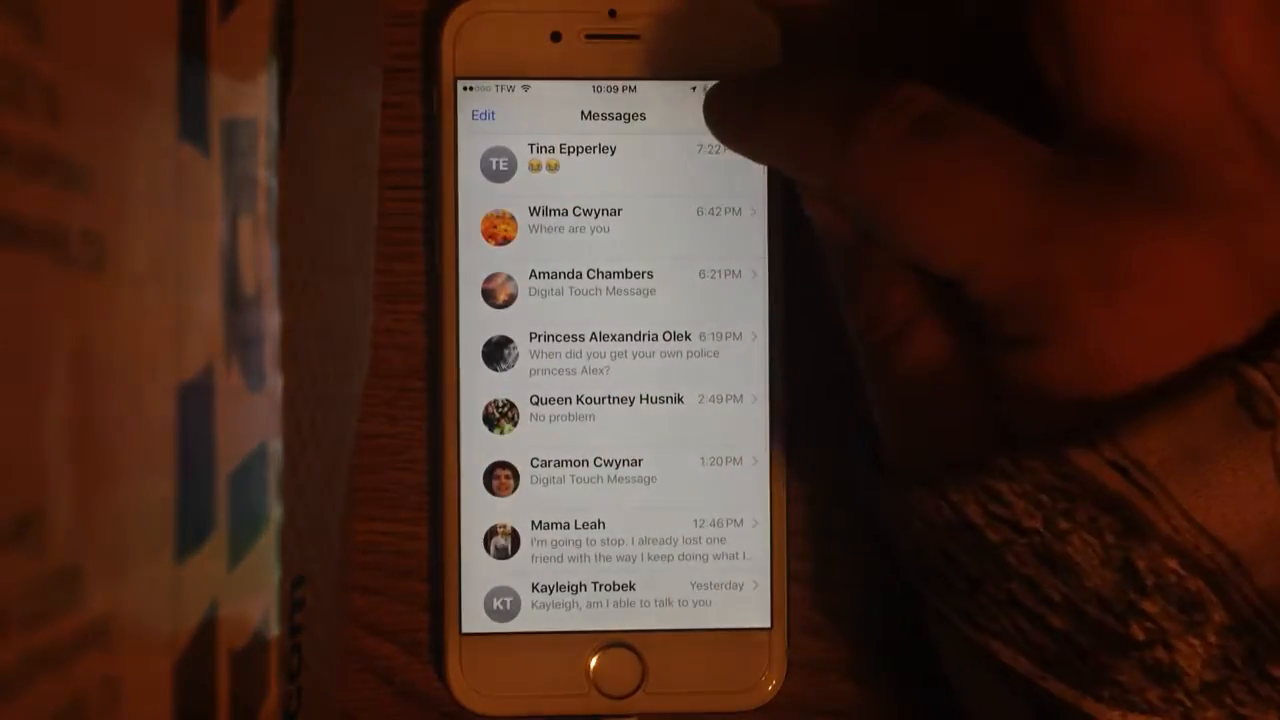
Compose a new iMessage to the first suggested 'mada' contact and begin writing 'Hello'.
click(740, 114)
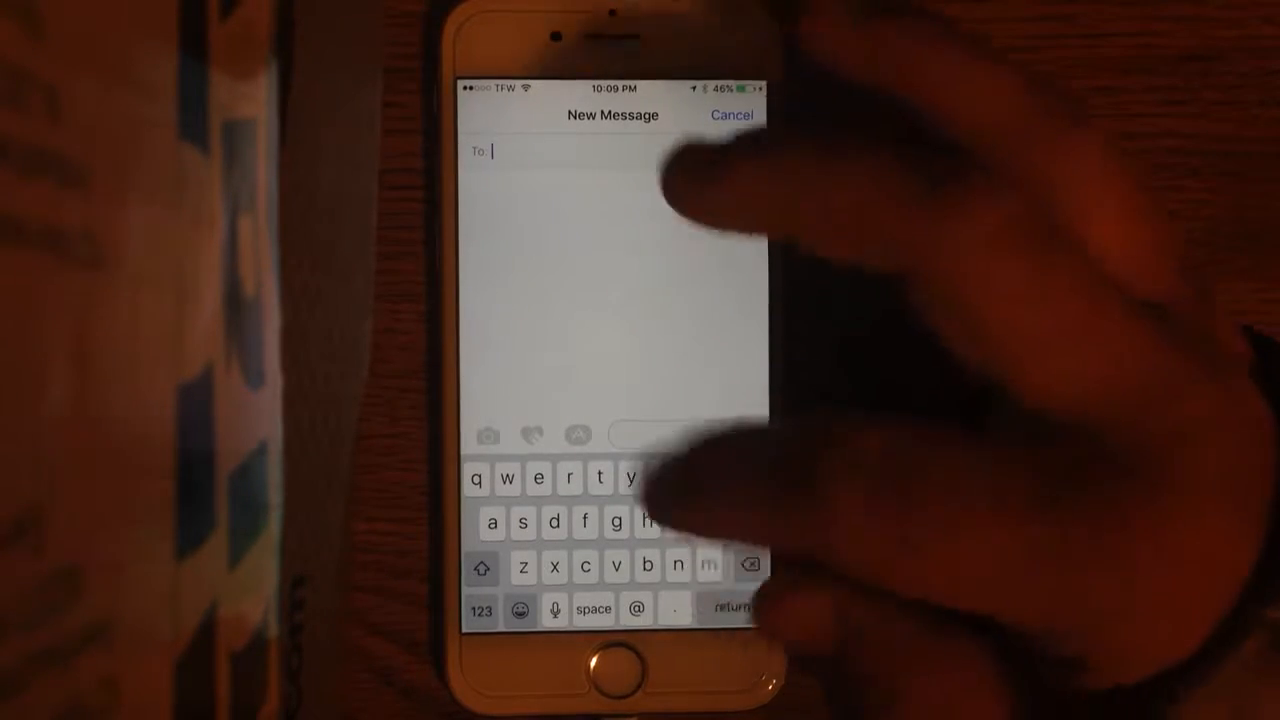
text(ma)
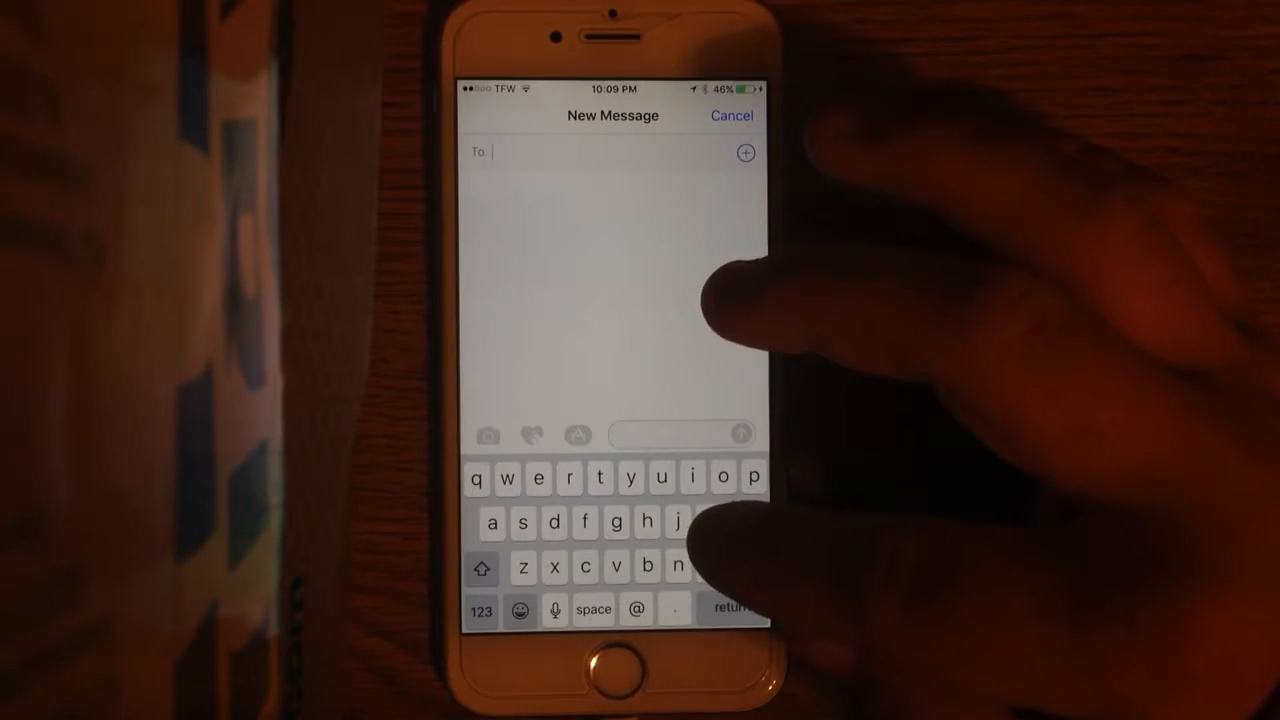
text(d)
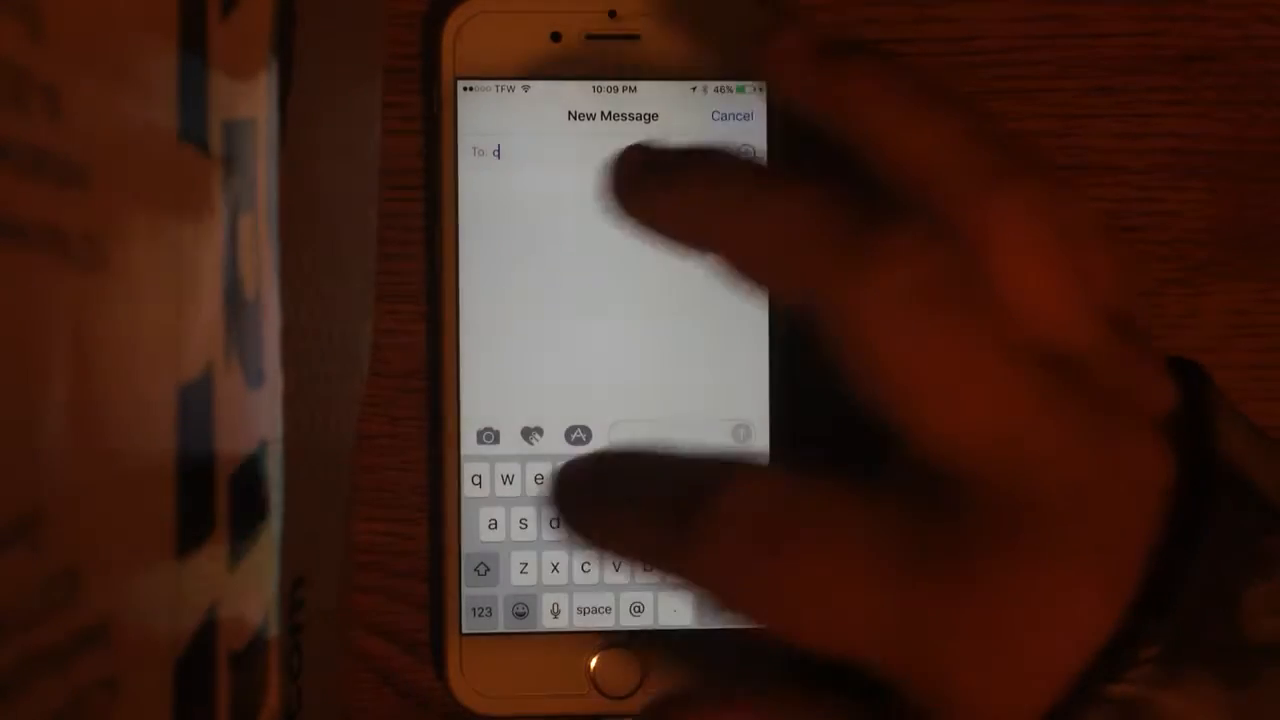
text(ara)
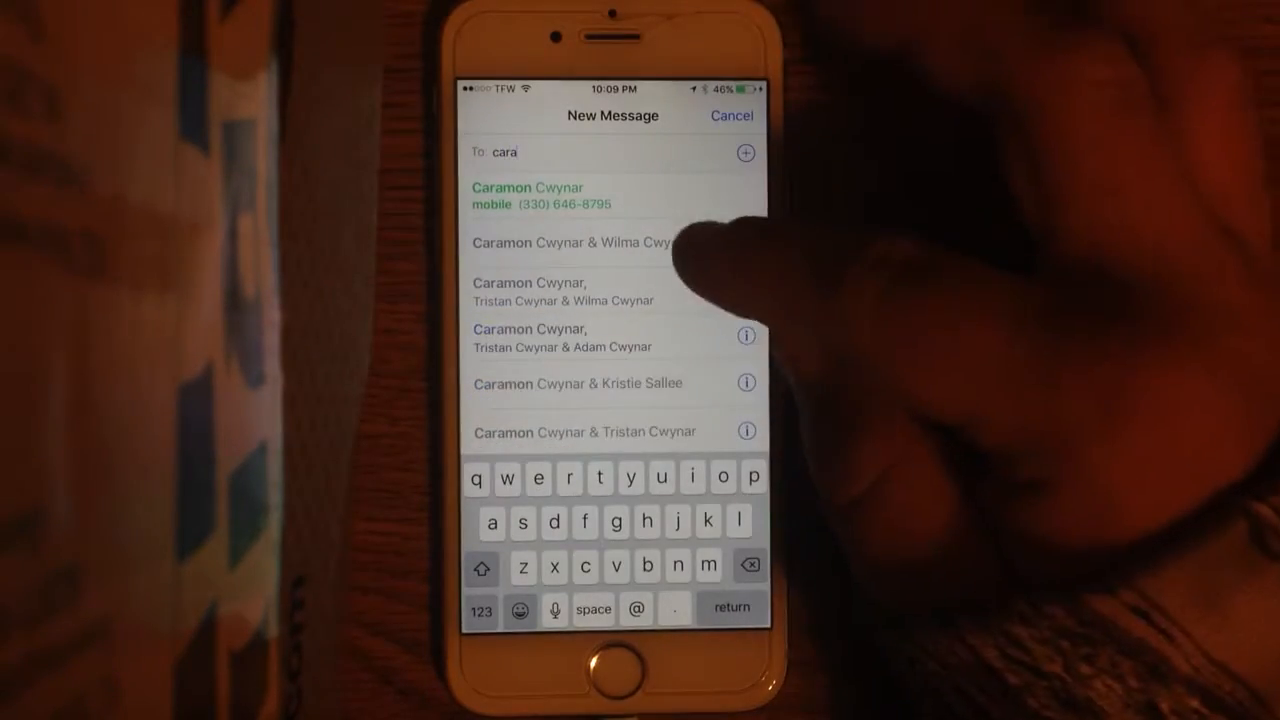
click(528, 196)
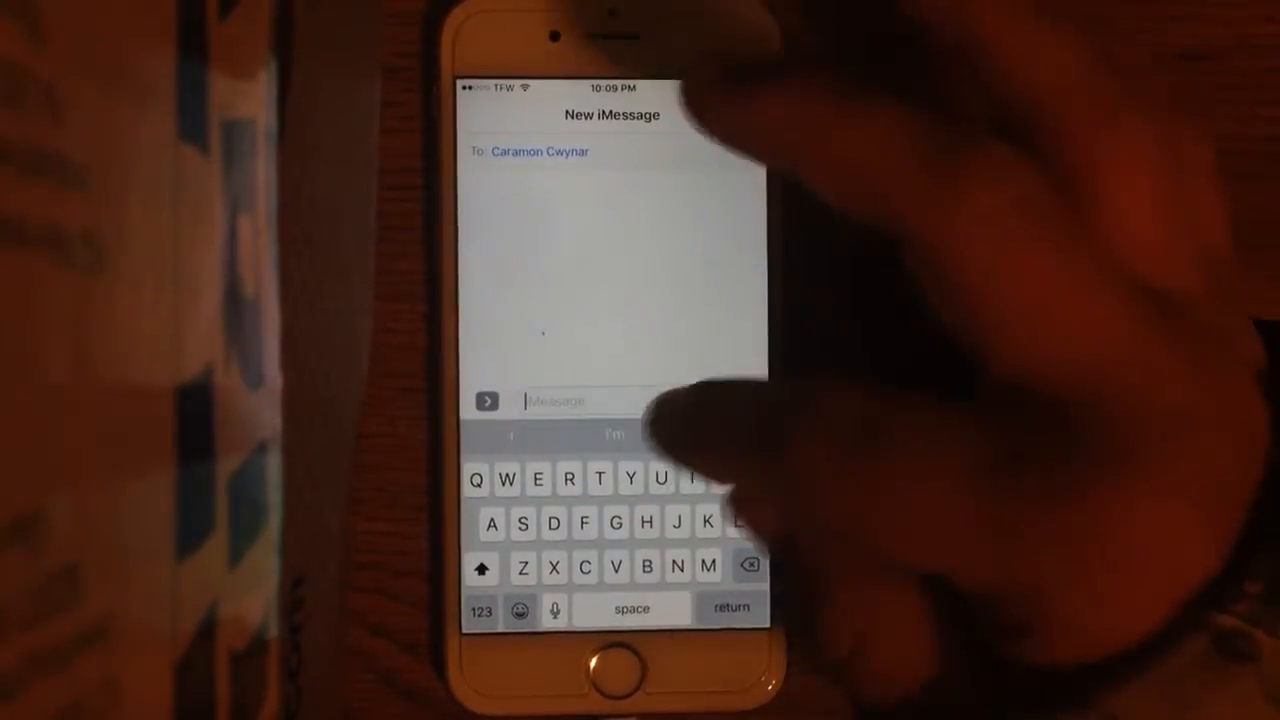
text(Hello)
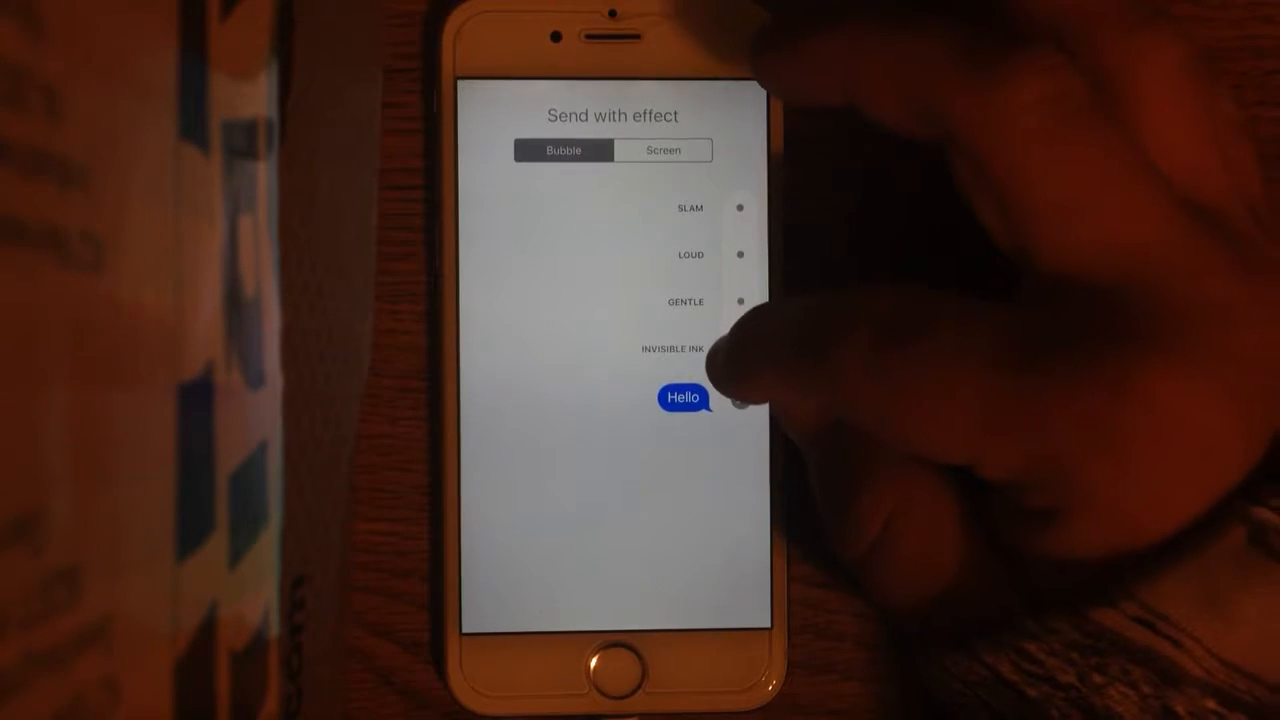
Send 'Hello' with the chosen bubble effect into the conversation.
click(676, 348)
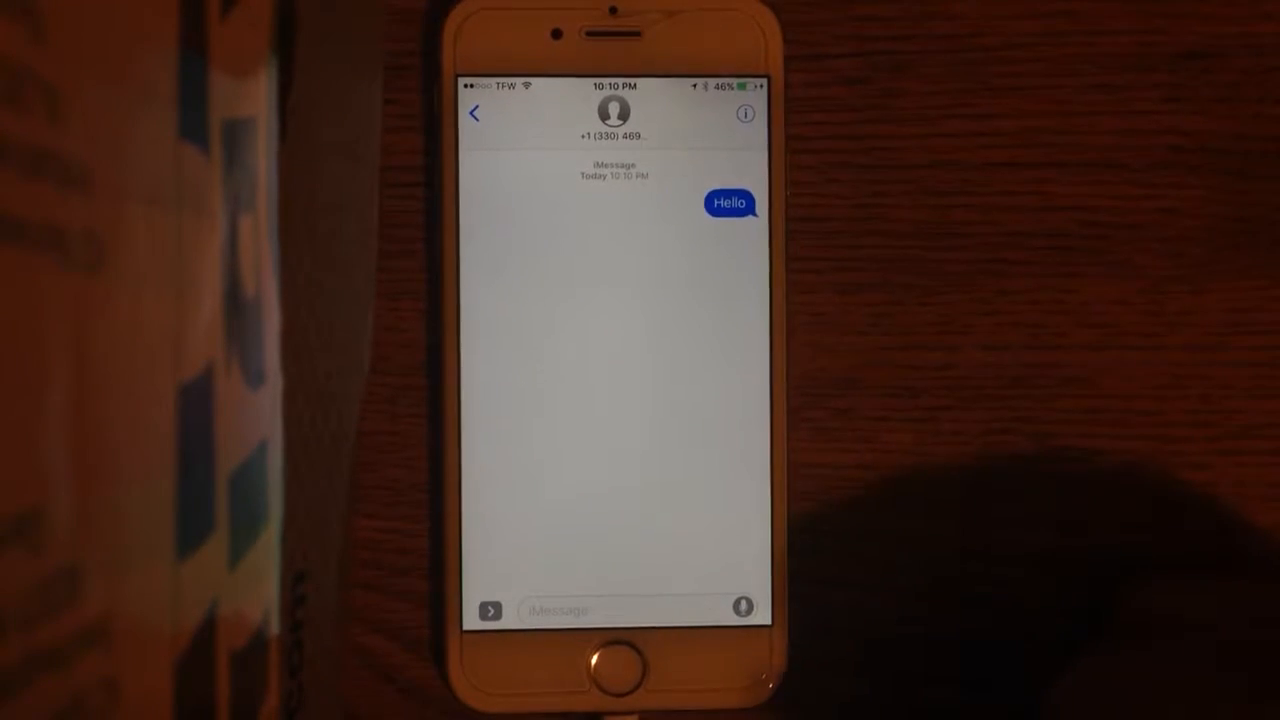
Send 'Hi', then draft 'The king is in the house' and bring up emoji suggestions.
text(H)
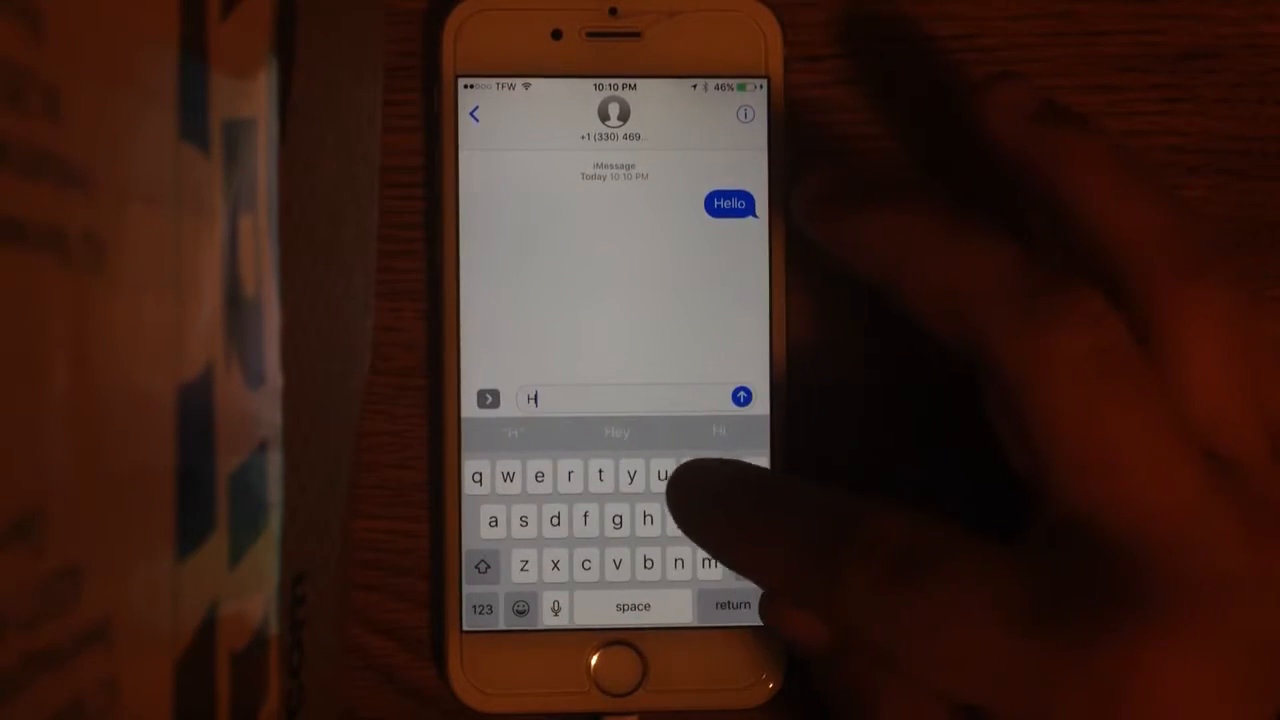
click(742, 396)
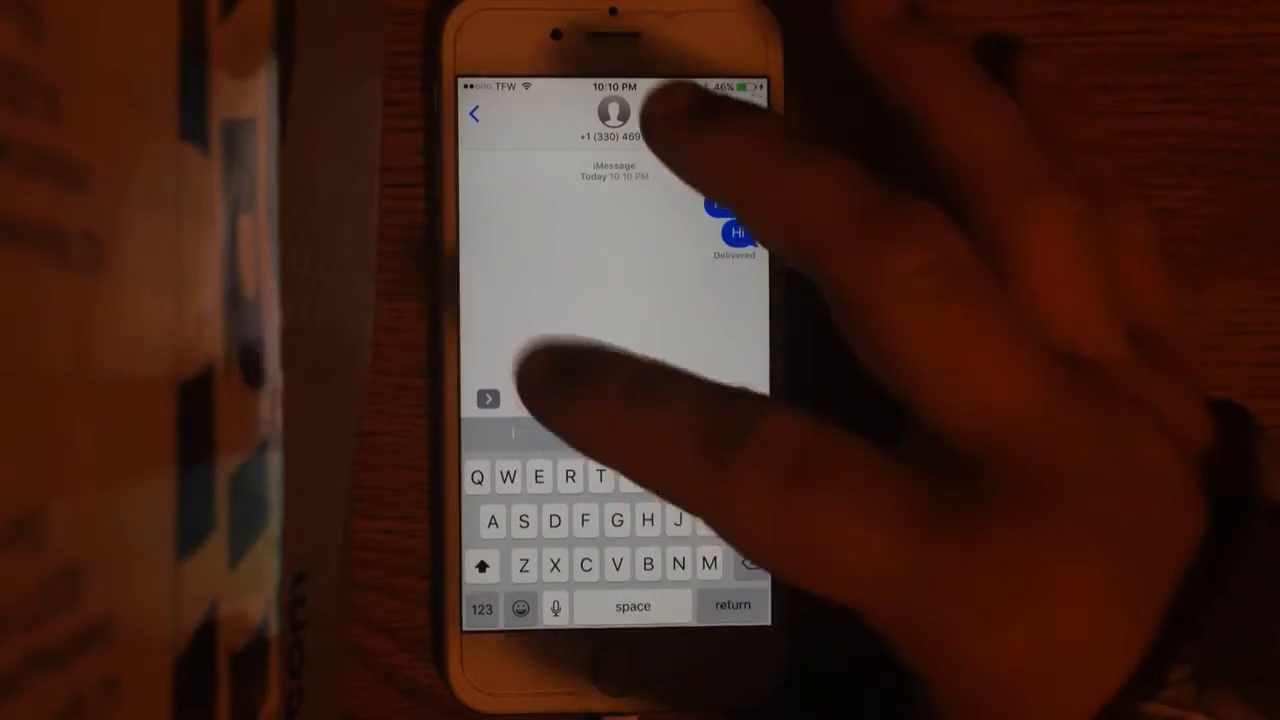
text(The k)
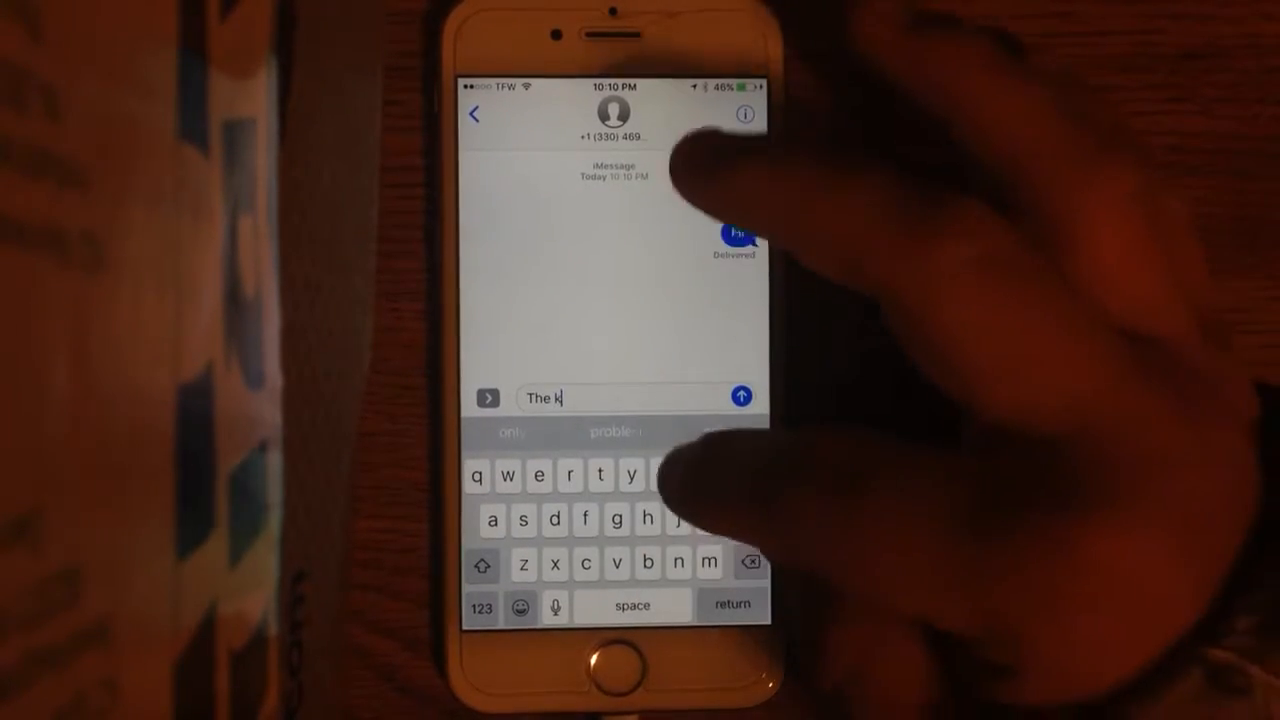
text(ing id)
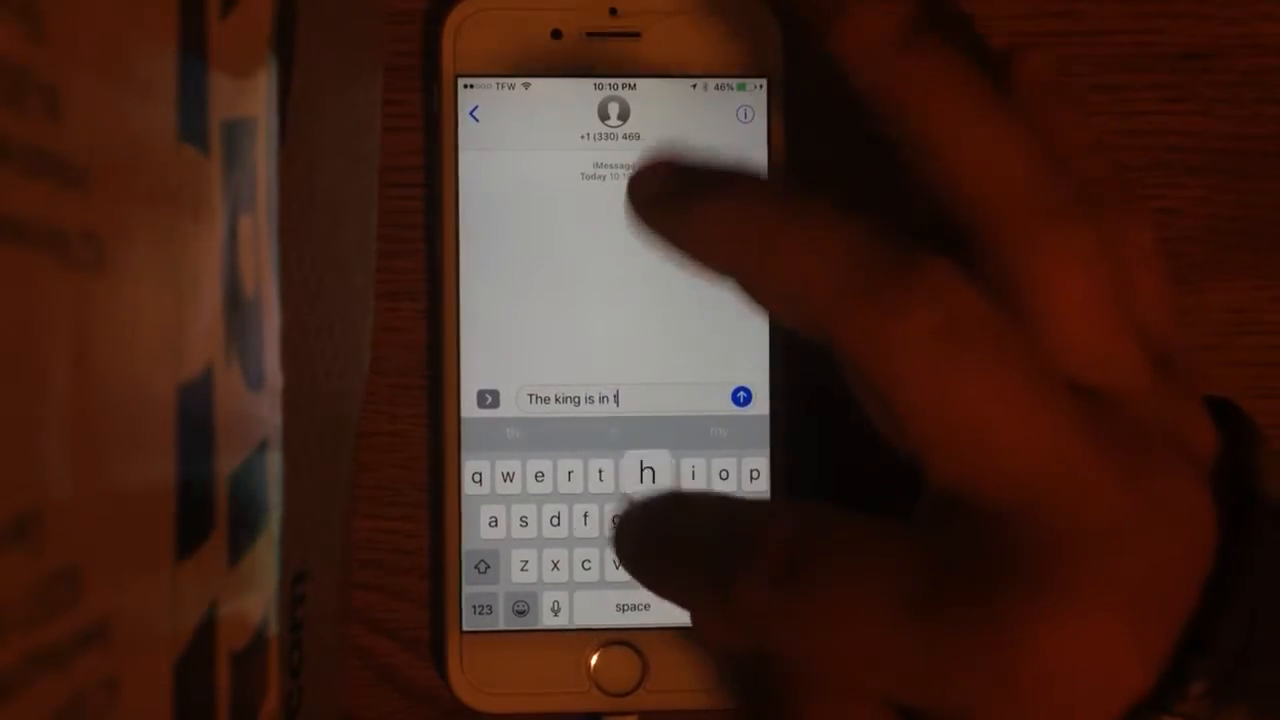
text(he hou)
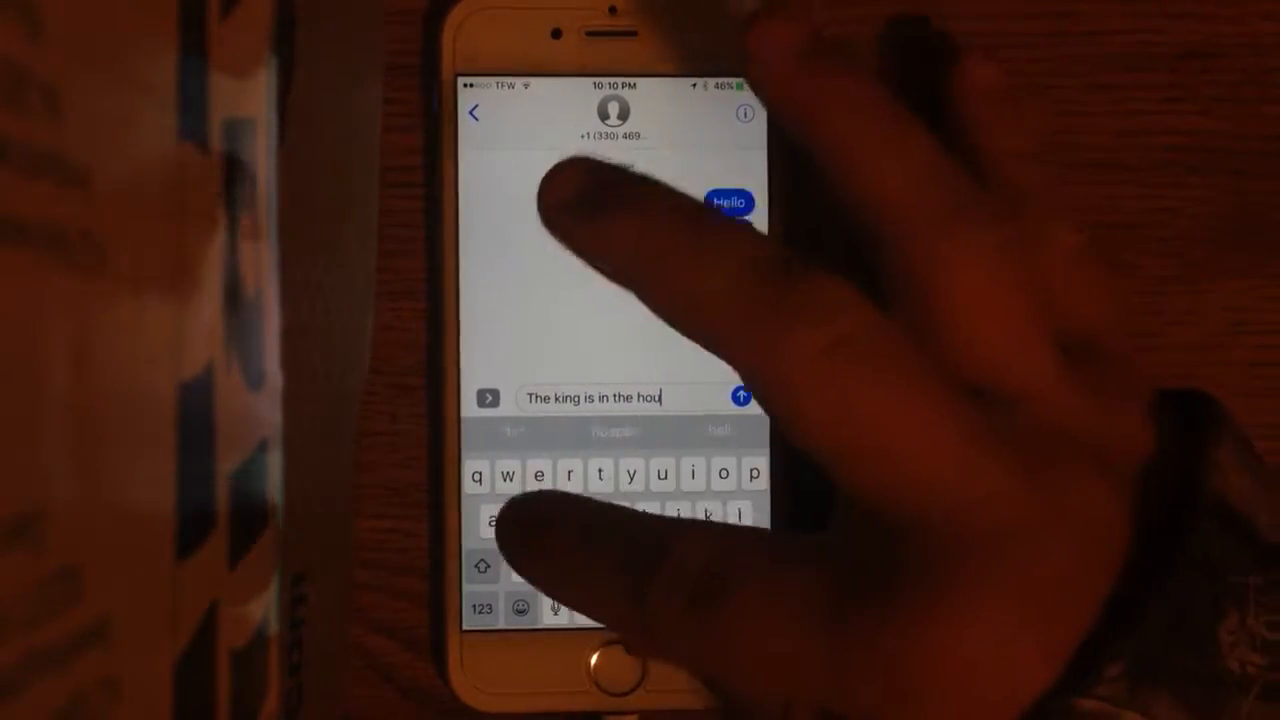
click(742, 396)
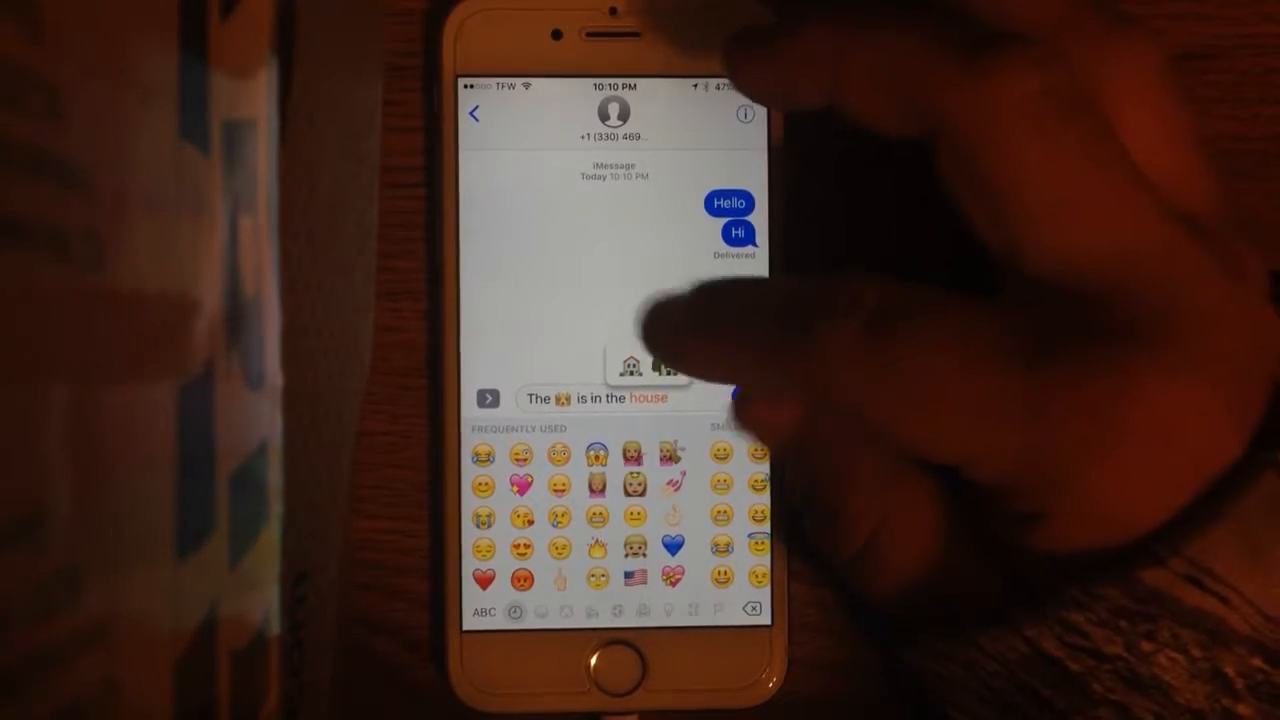
Replace 'house' with its emoji and send the emoji-filled message.
click(644, 364)
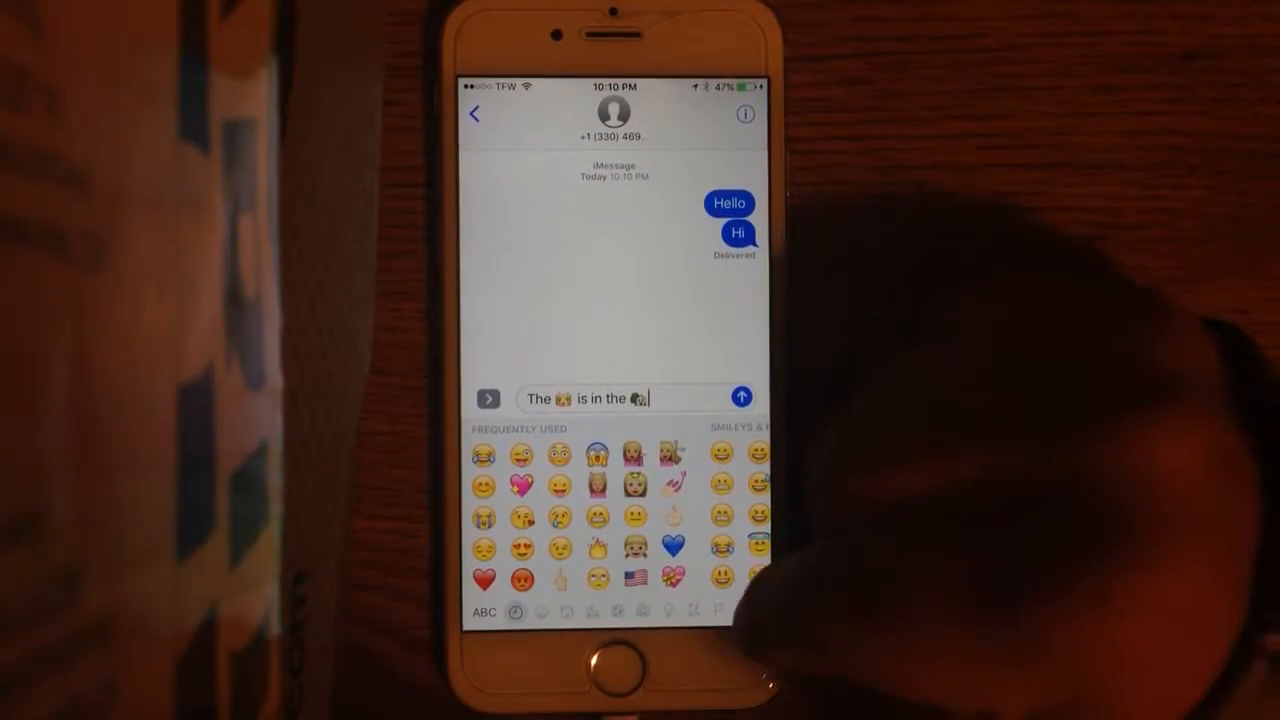
click(742, 398)
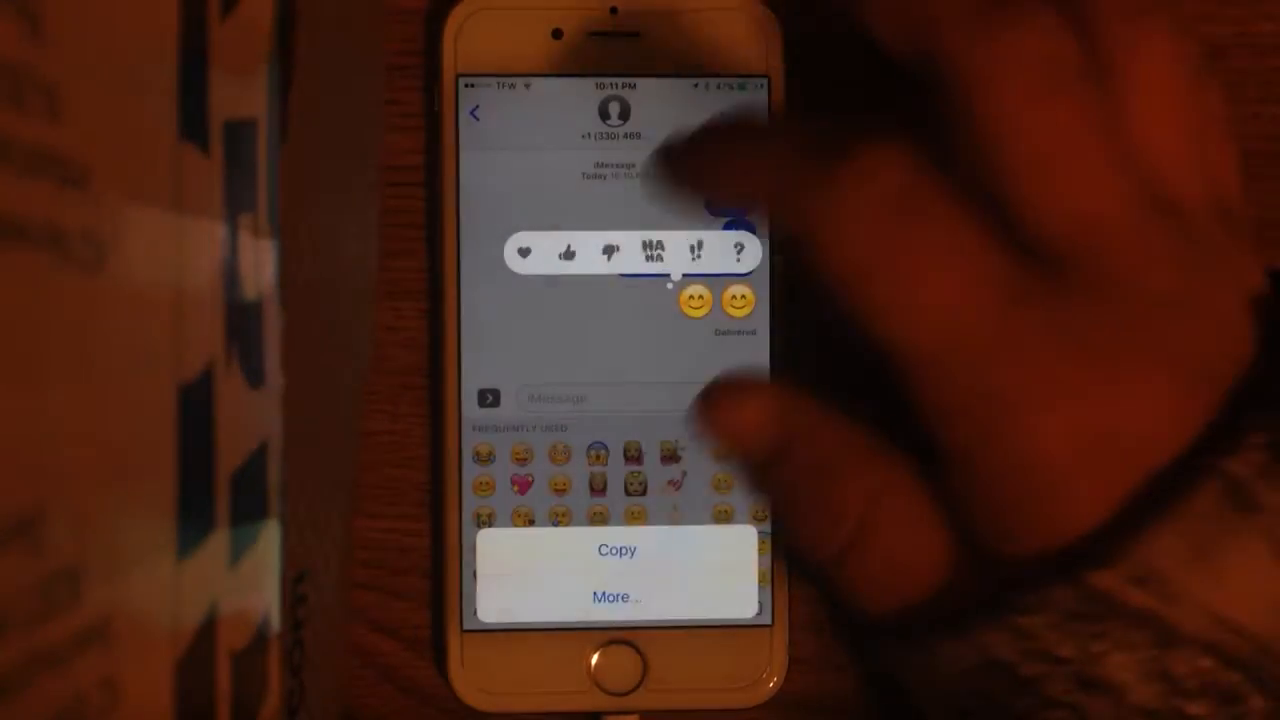
Add a thumbs-up tapback to the emoji message, write 'Party!!!' and bring up send-with-effect.
click(568, 252)
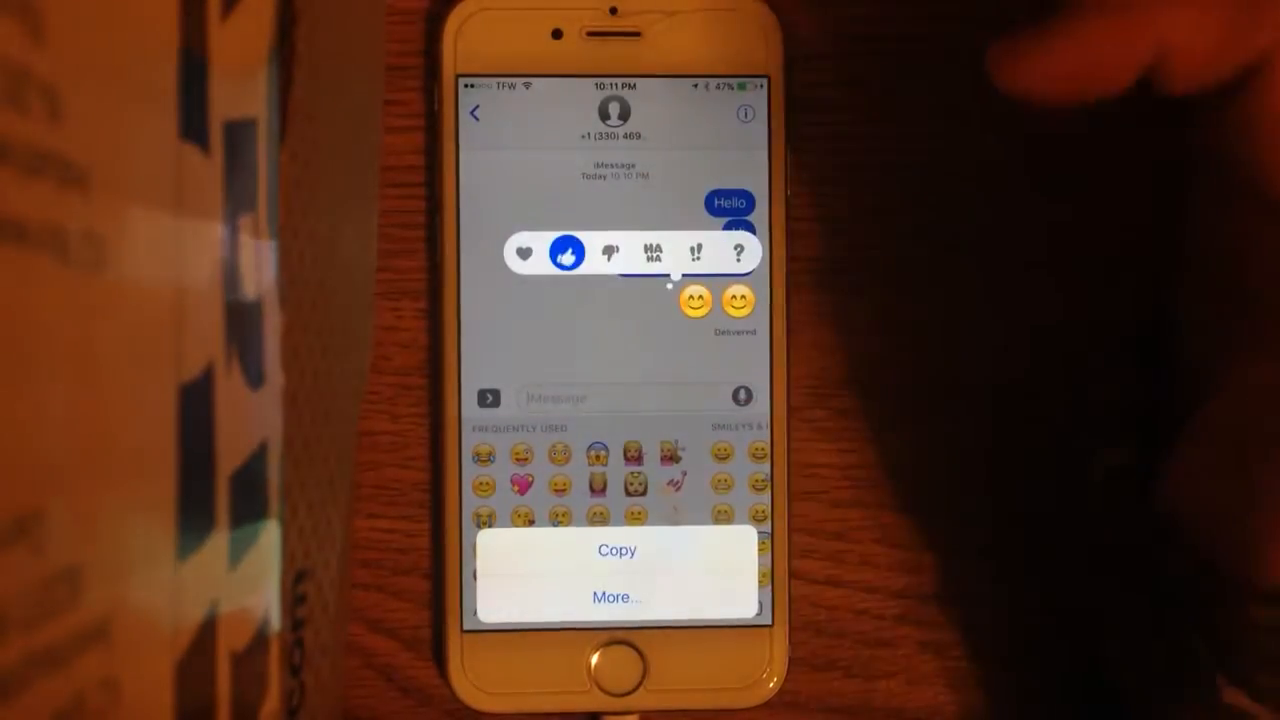
click(570, 252)
text(Pa)
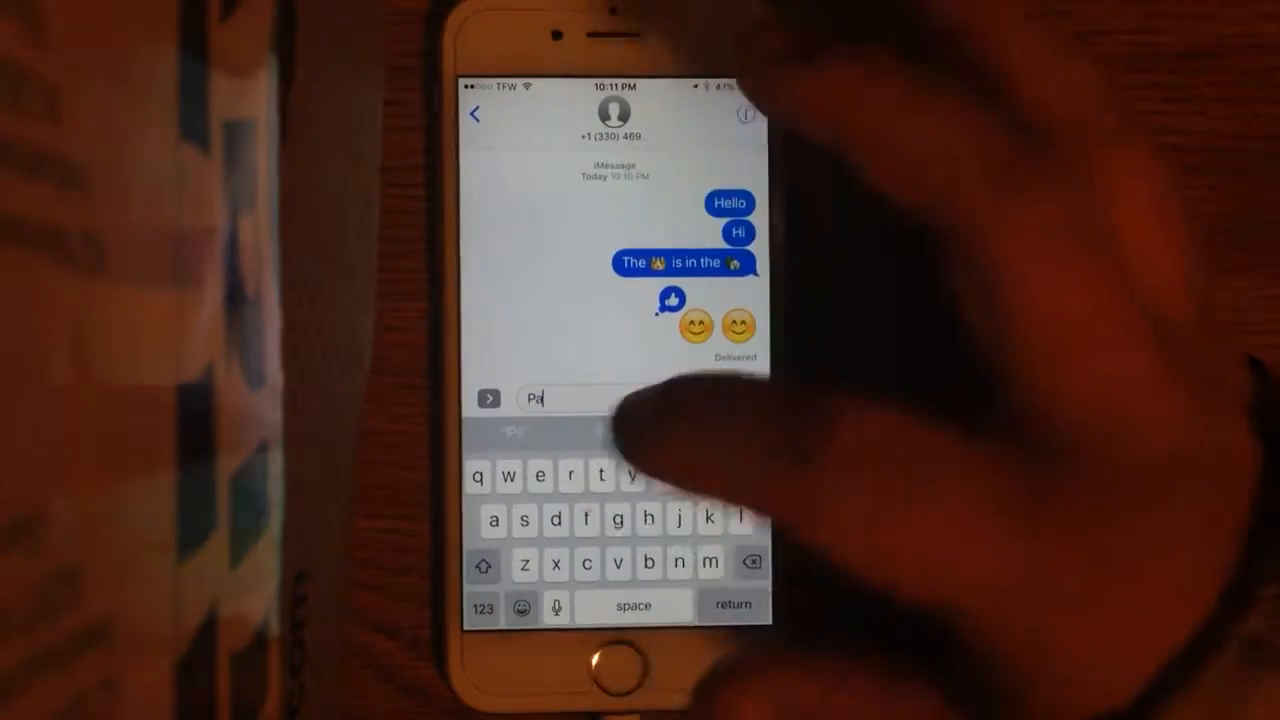
text(rty)
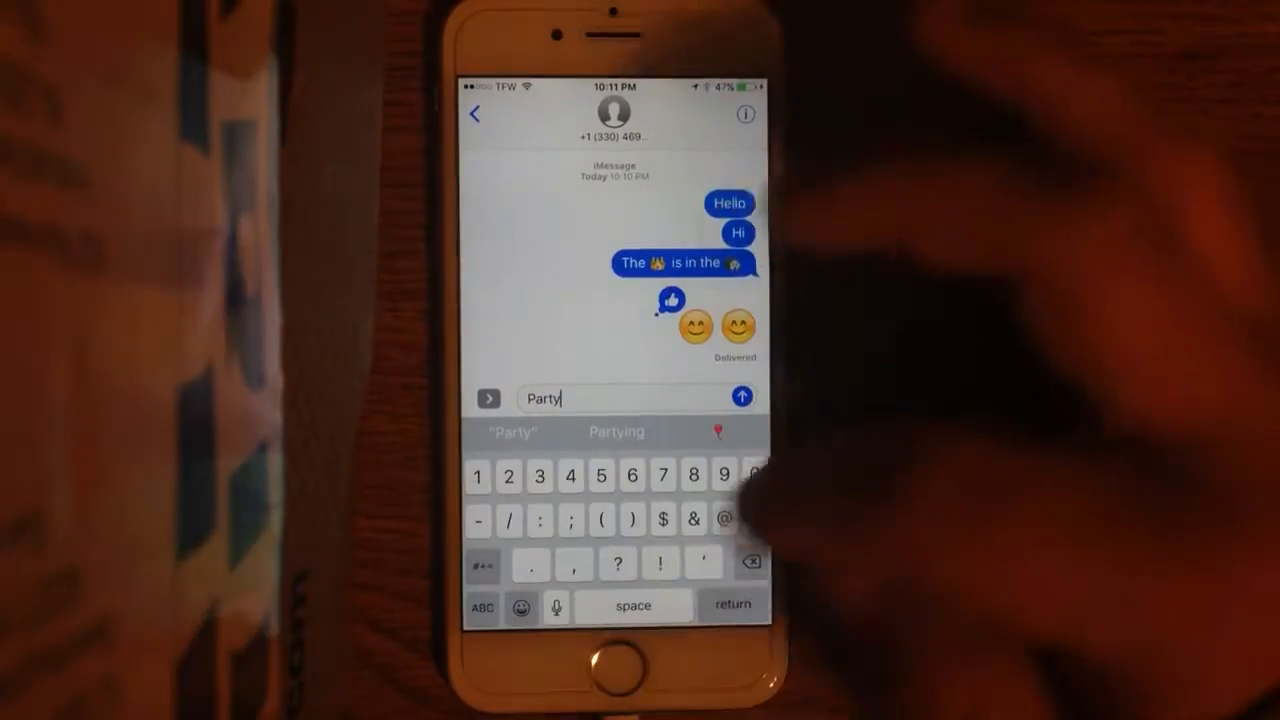
click(744, 396)
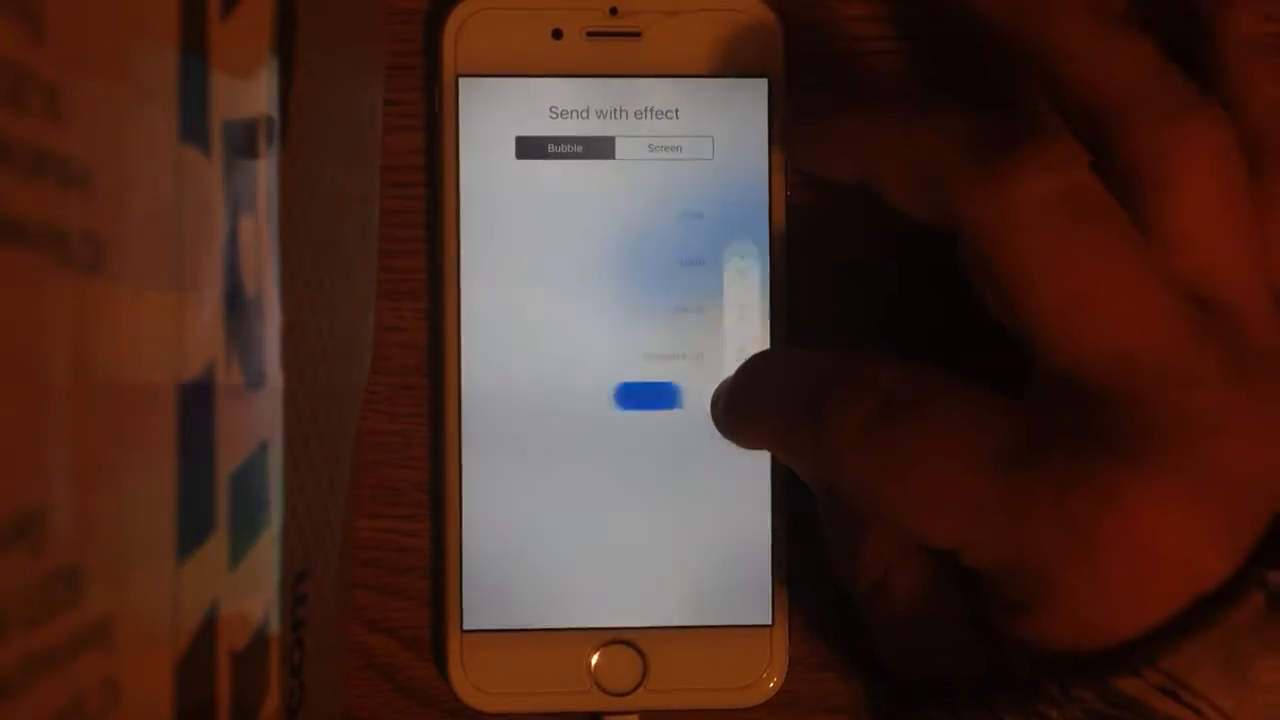
Switch to Screen effects and swipe through to Fireworks for the 'Party!!!' message.
click(664, 148)
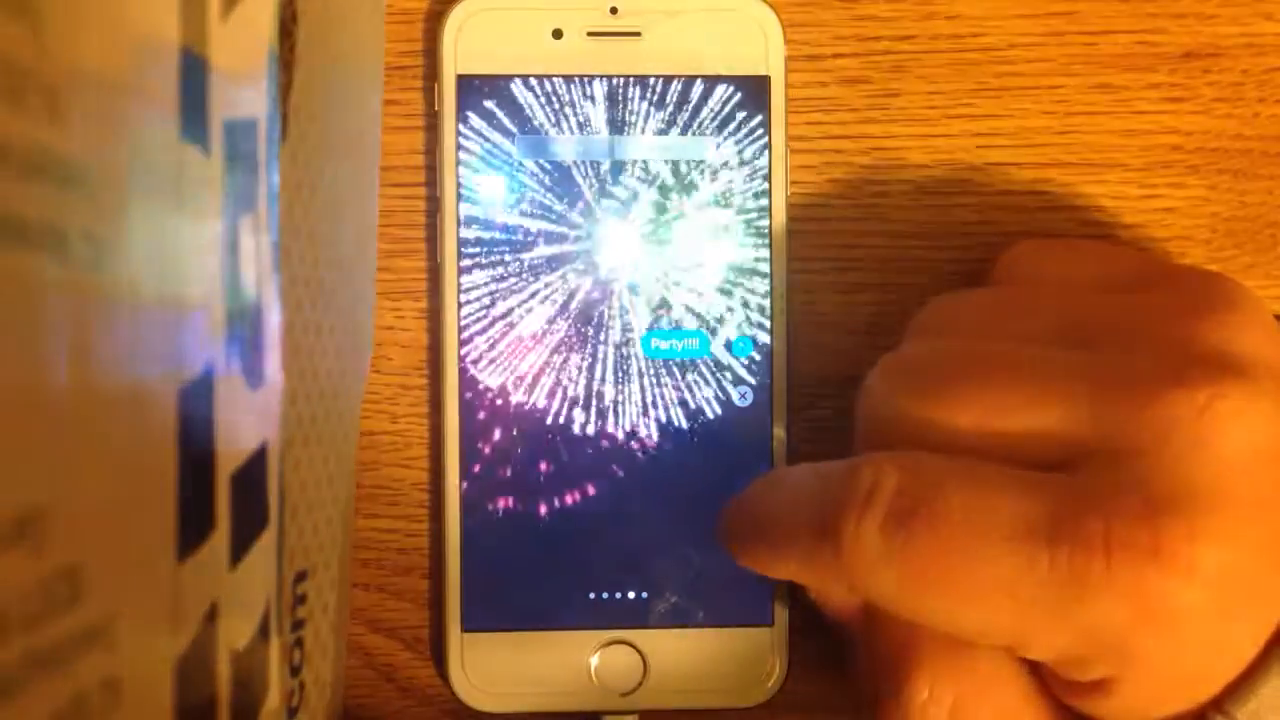
scroll(left, 3)
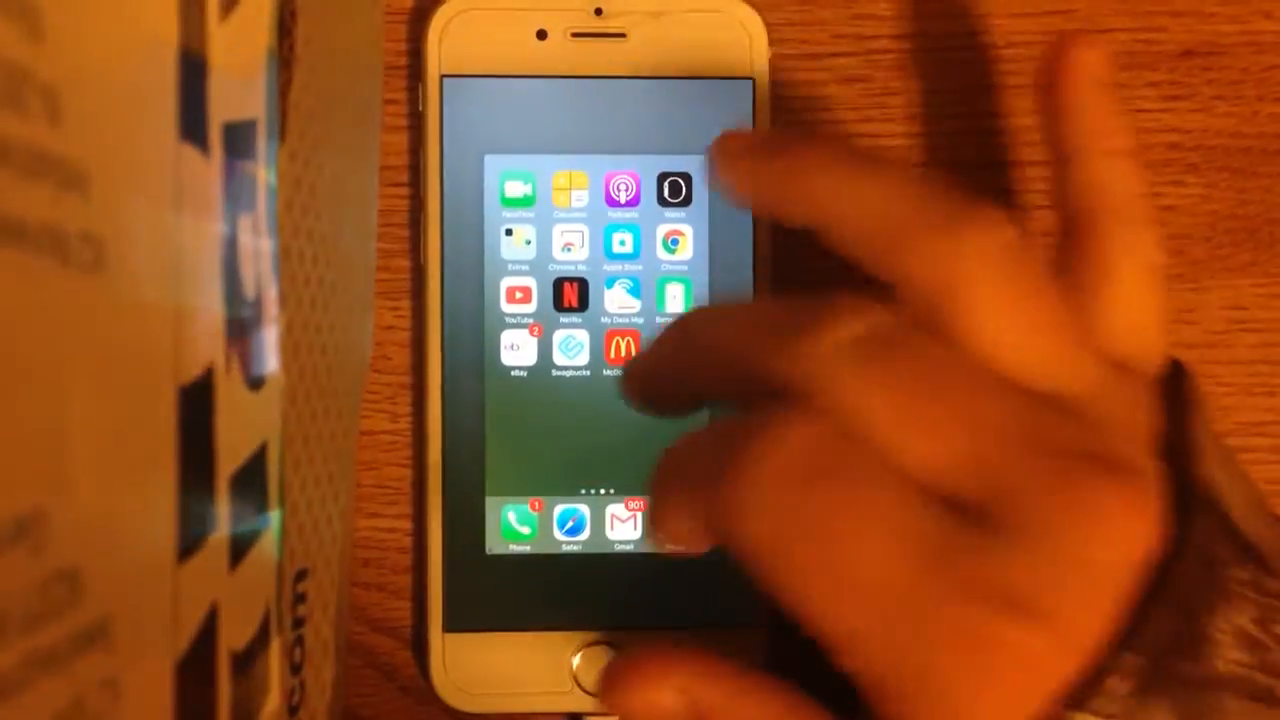
Swipe back to the first home screen page and launch the Settings app.
scroll(left, 3)
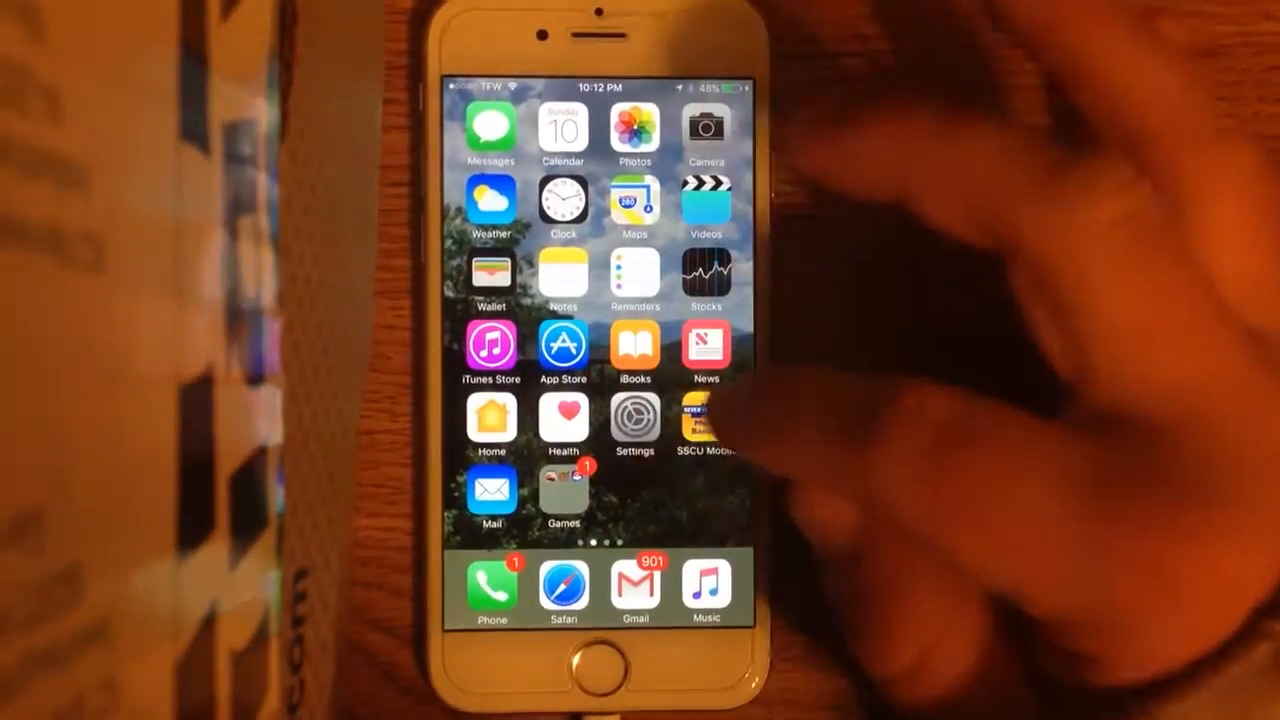
click(634, 418)
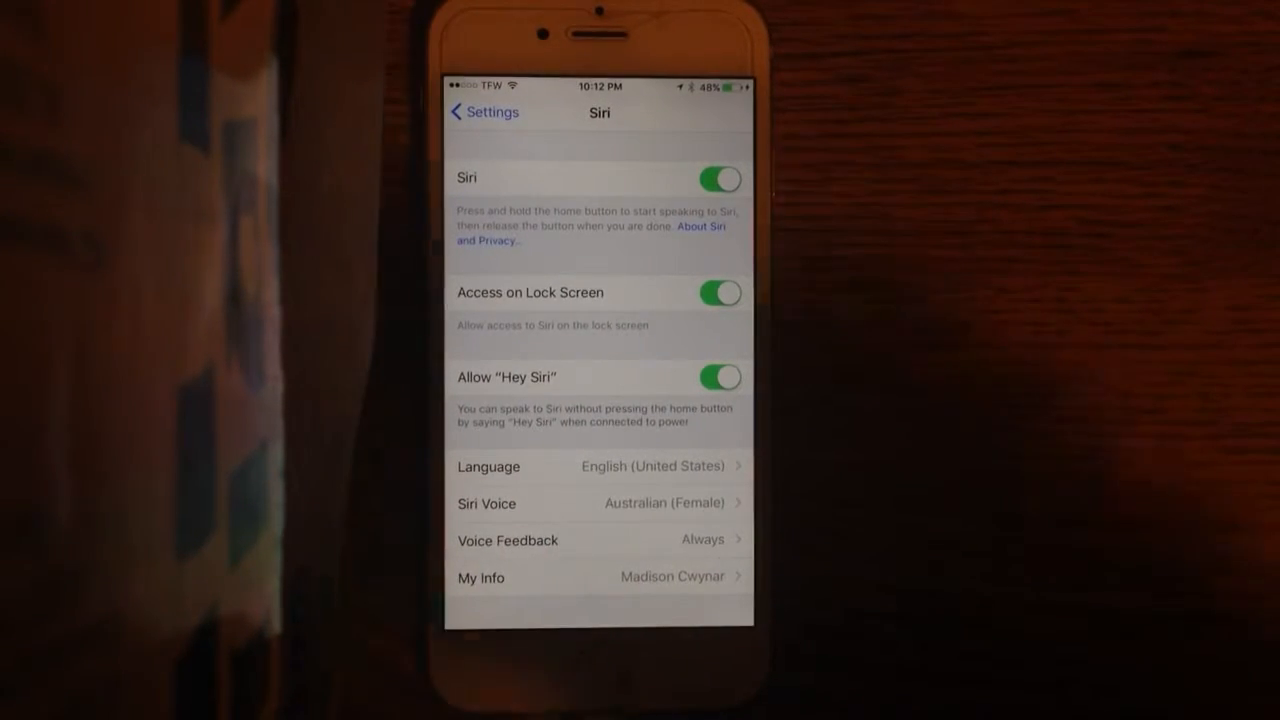
Open the Siri entry in Settings to review its options.
click(482, 112)
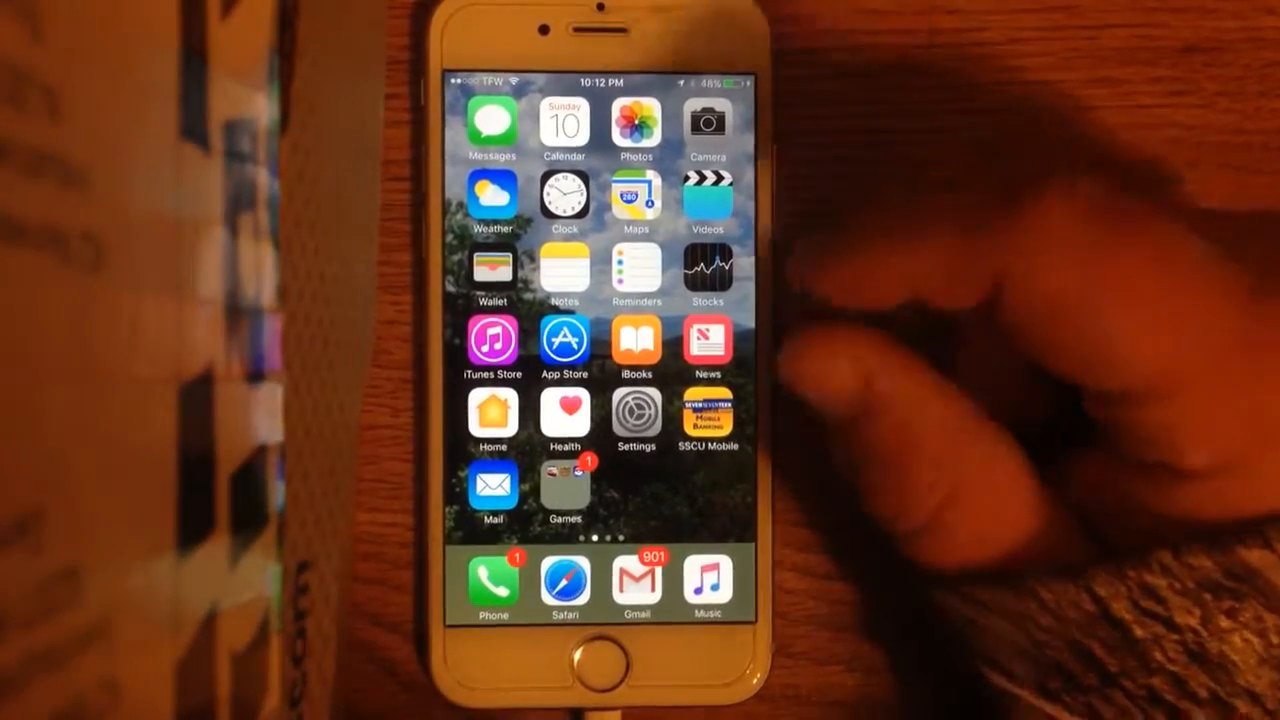
mouse_move(950, 350)
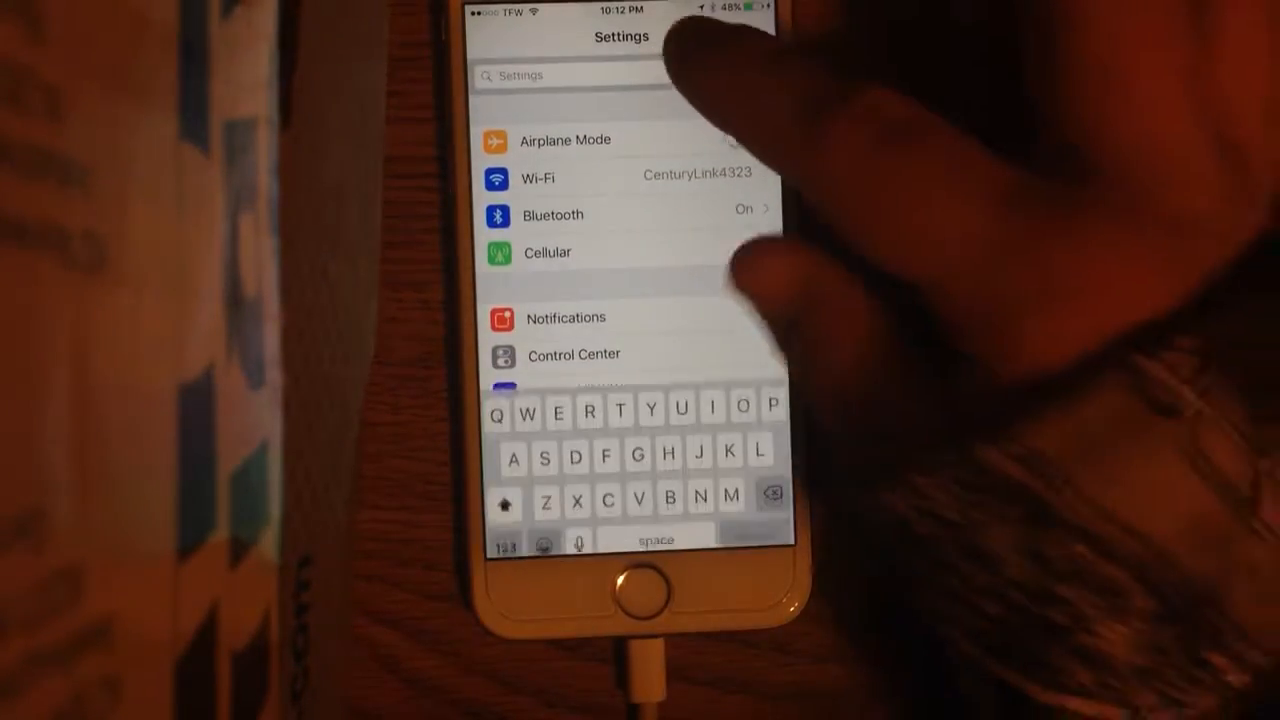
Search Settings for 'Lo' to list Lock Sounds, then clear it and search again to list VoiceOver.
text(Lo)
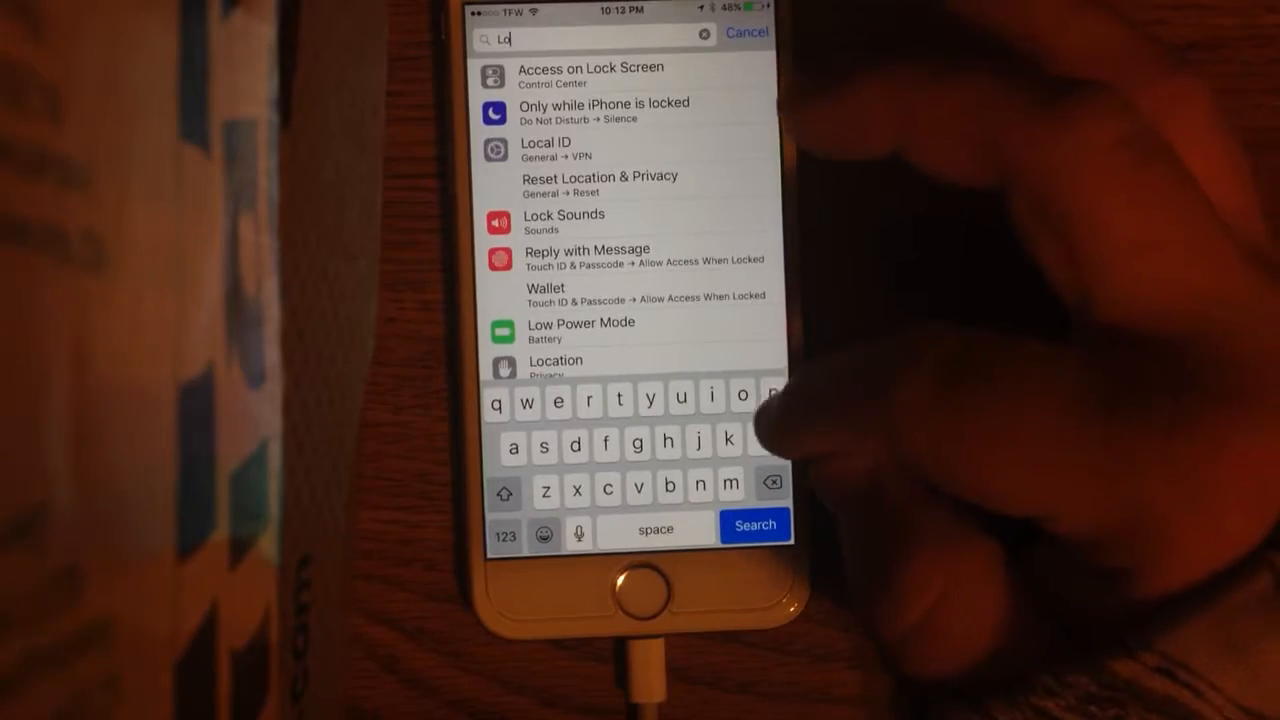
click(590, 76)
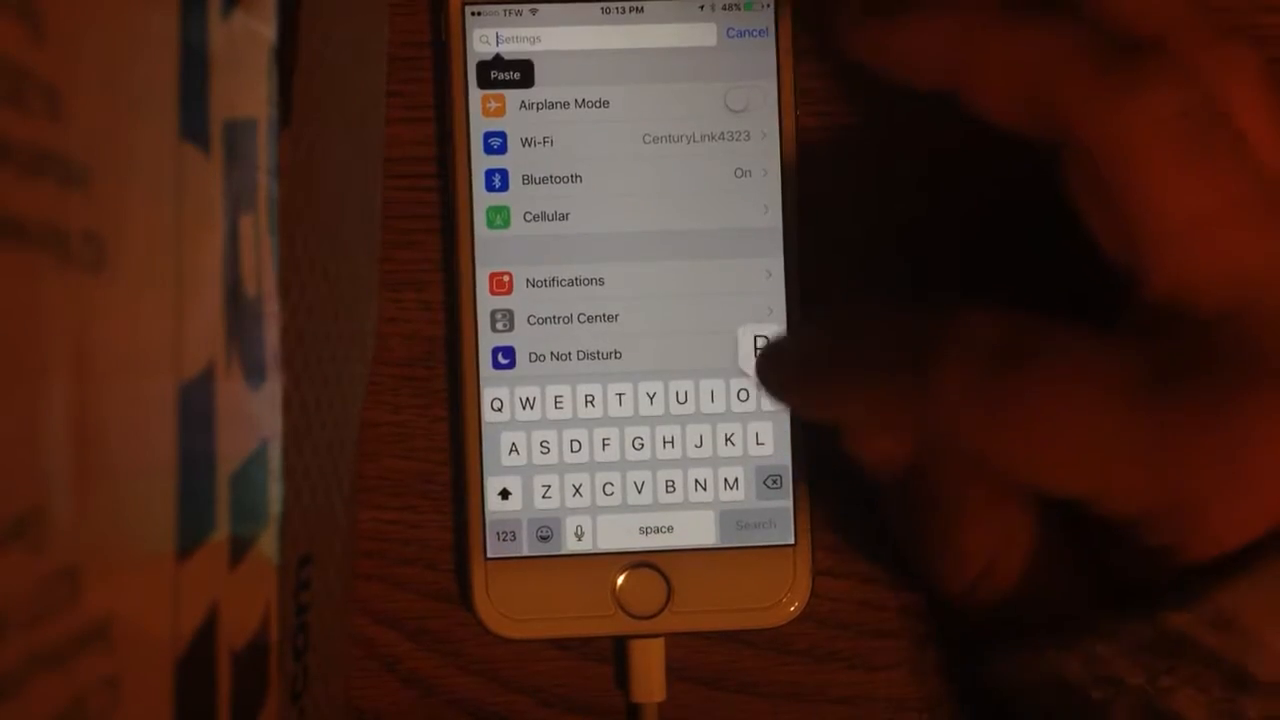
text(Peak)
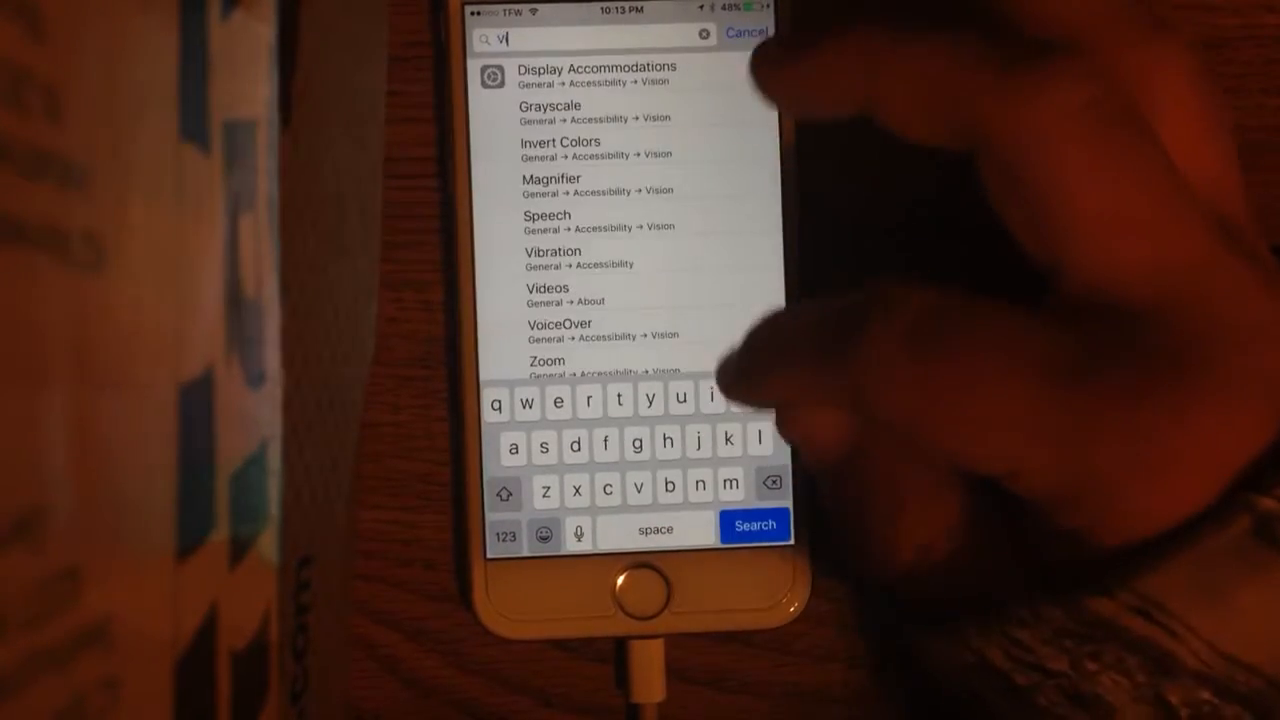
text(iew)
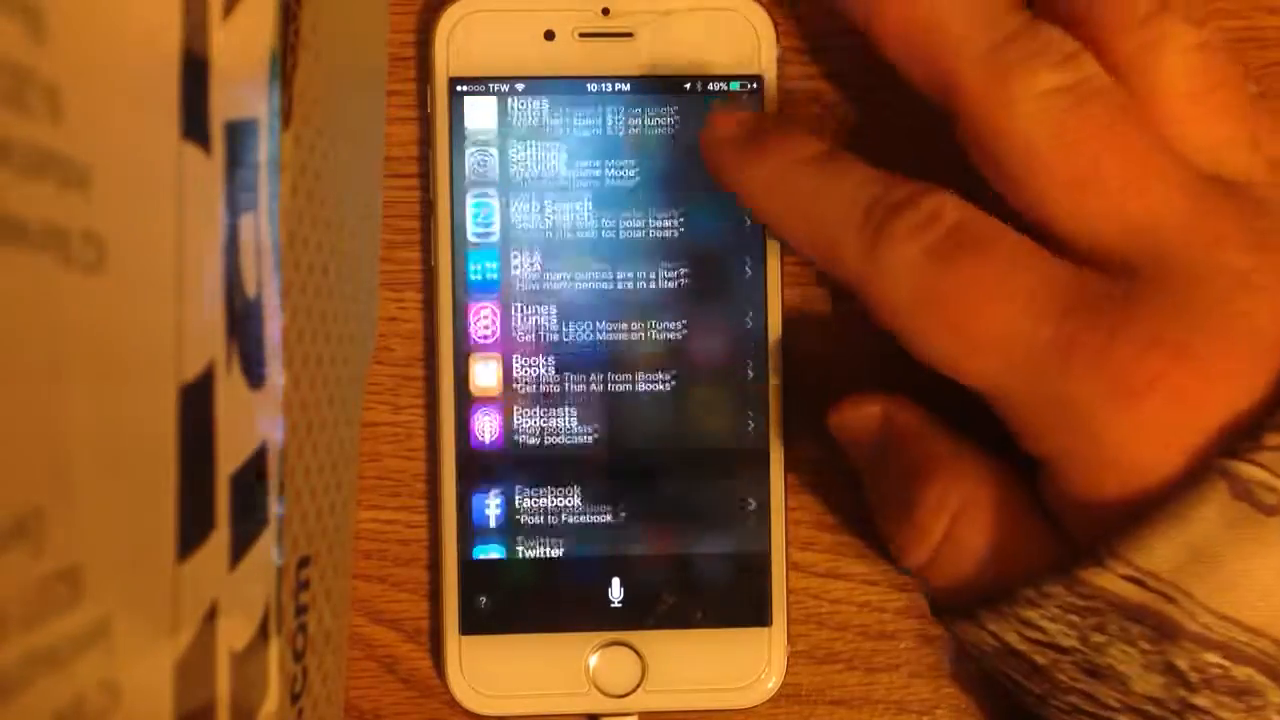
Scroll through Siri's suggestions list, then launch the Notes app.
scroll(down, 3)
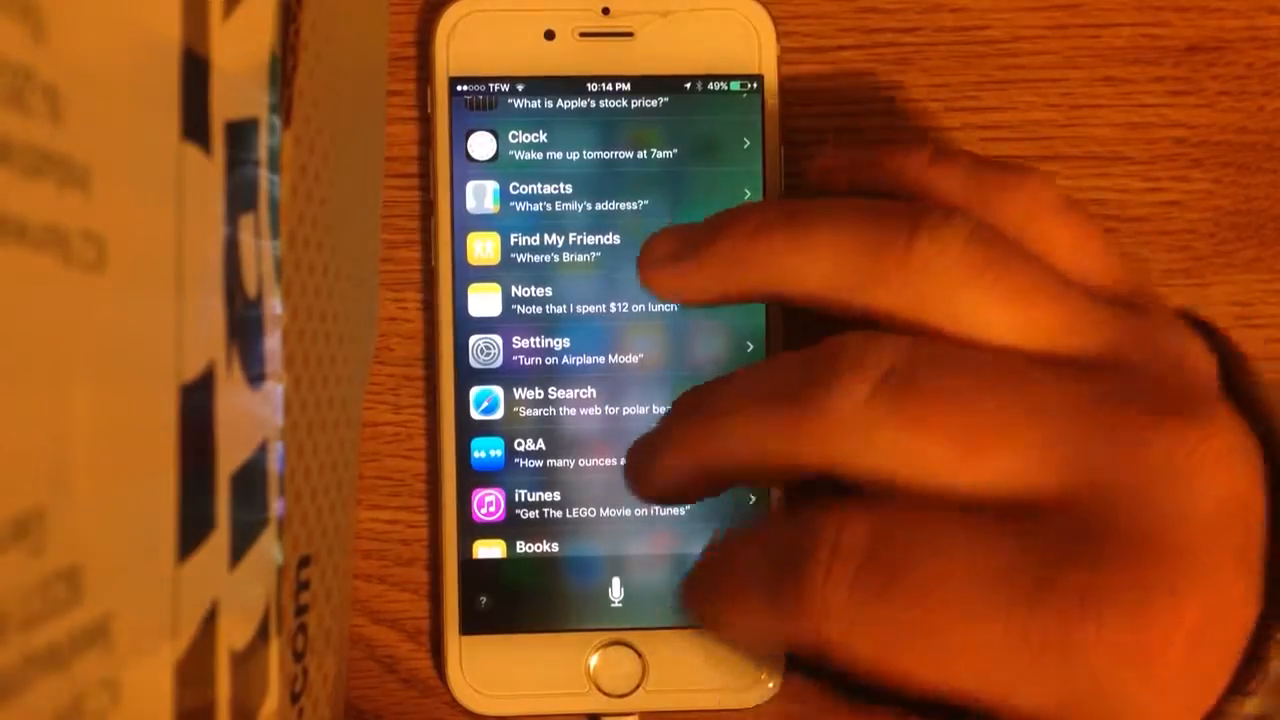
click(616, 676)
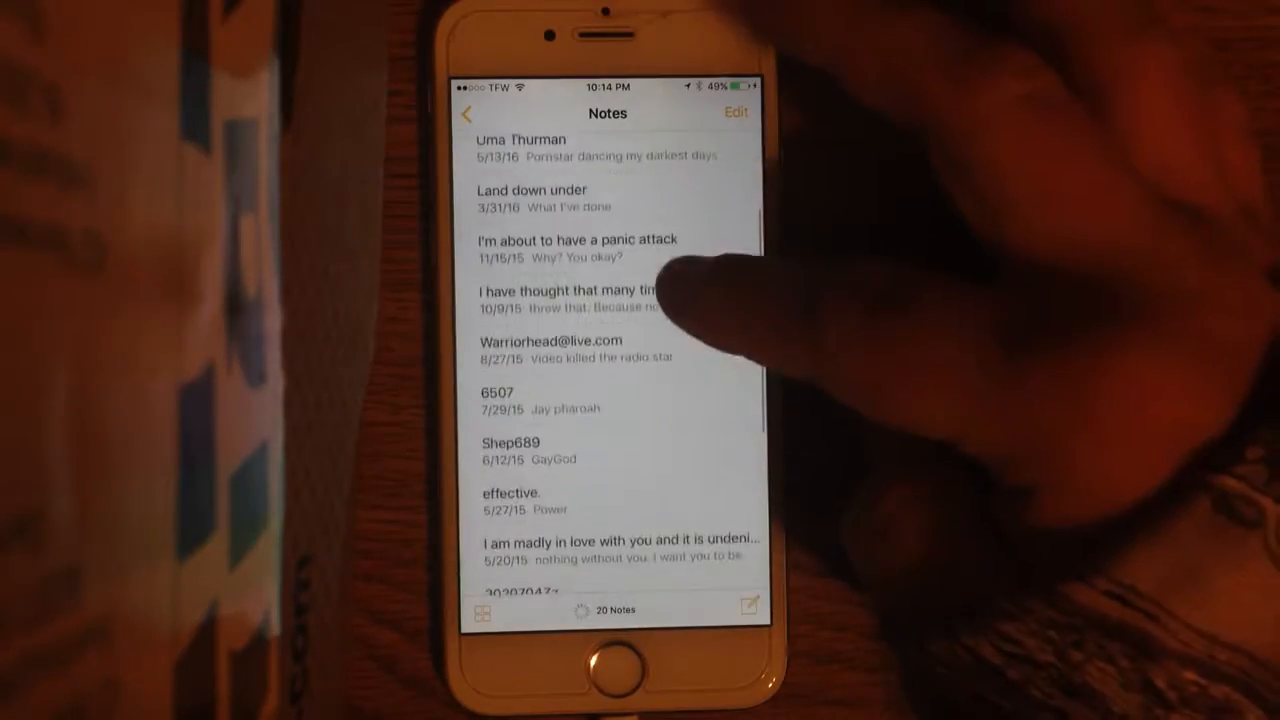
Scroll the notes list to its top to reveal the locked HAHAHAHA note.
scroll(down, 3)
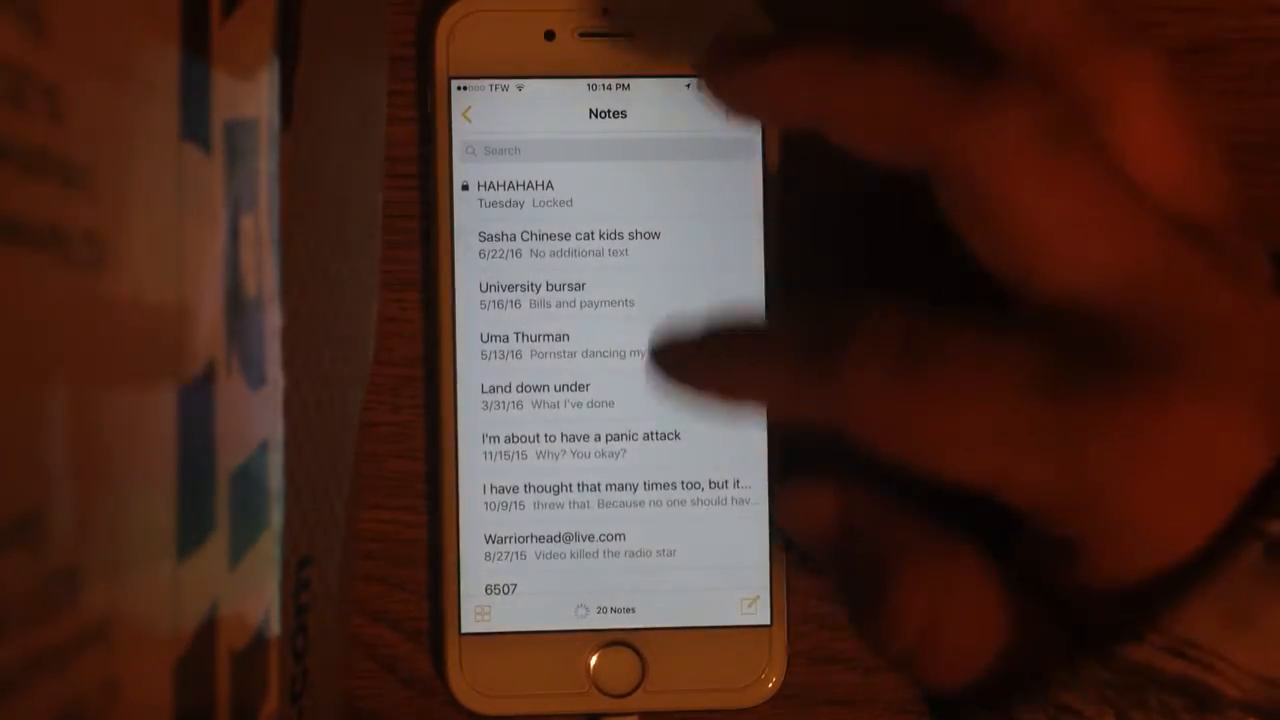